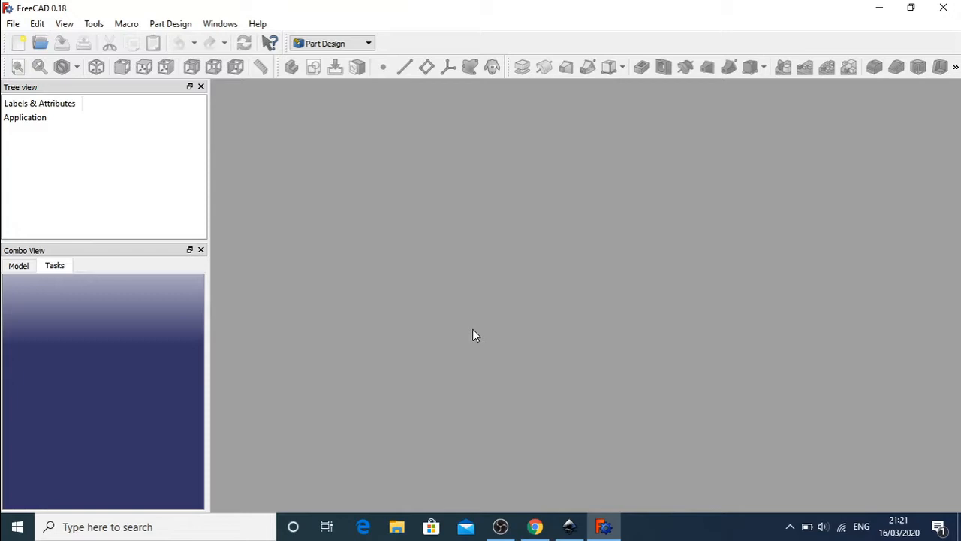
mouse_move(605, 422)
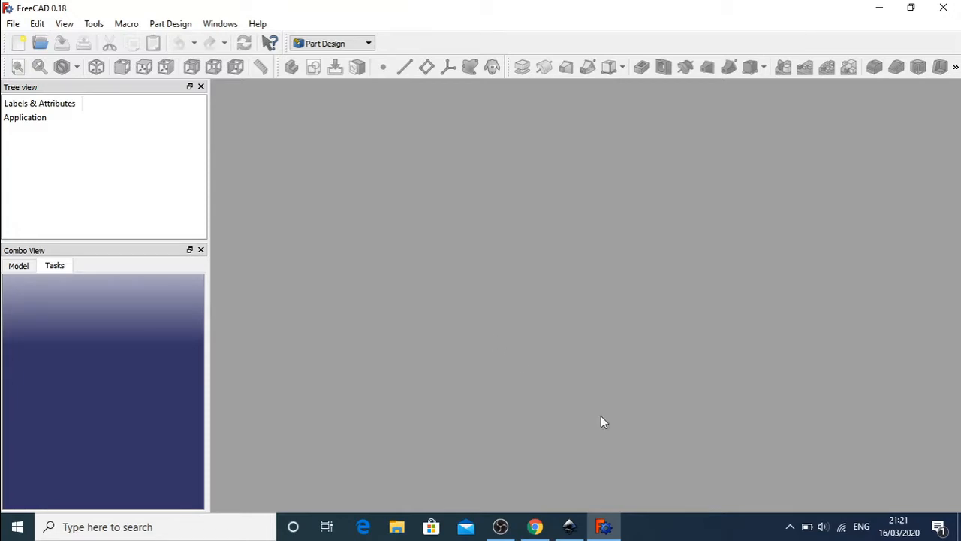
mouse_move(569, 526)
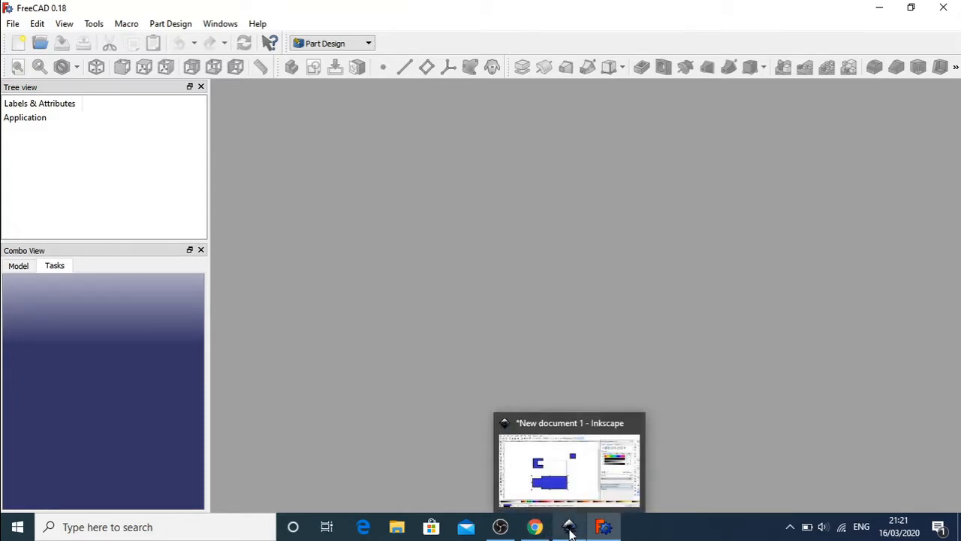
Step: Bring Inkscape forward and move the blue tabbed shape right, then back left
left_click(568, 525)
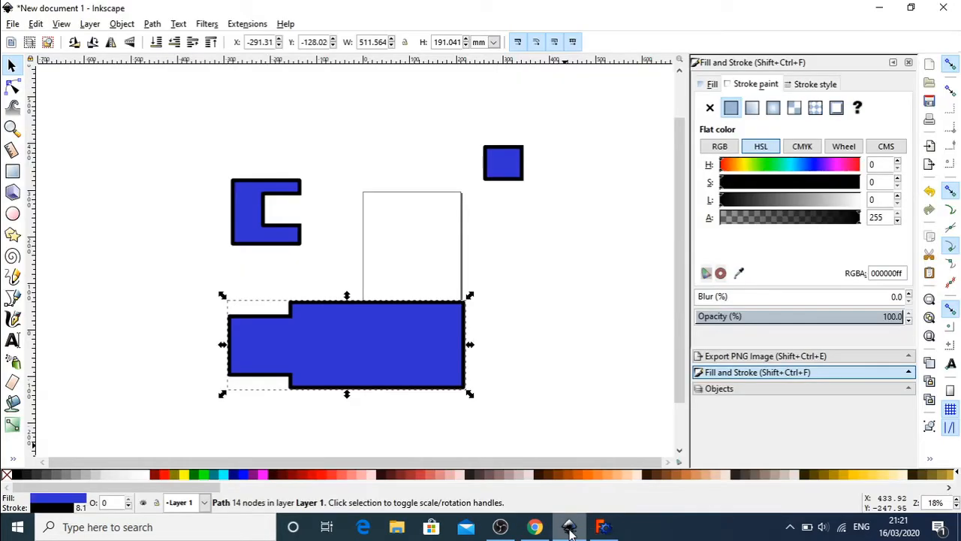
left_click_drag(346, 345, 454, 323)
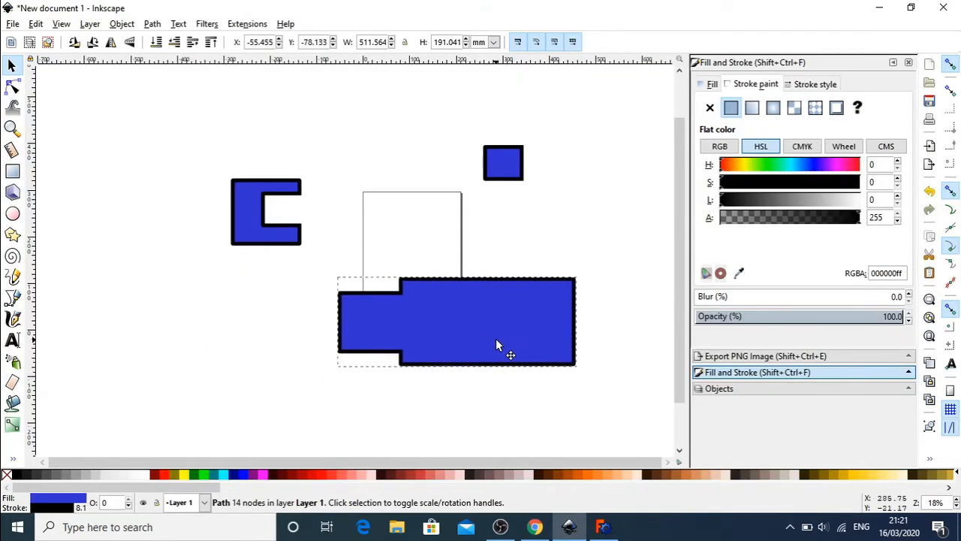
left_click_drag(495, 344, 294, 329)
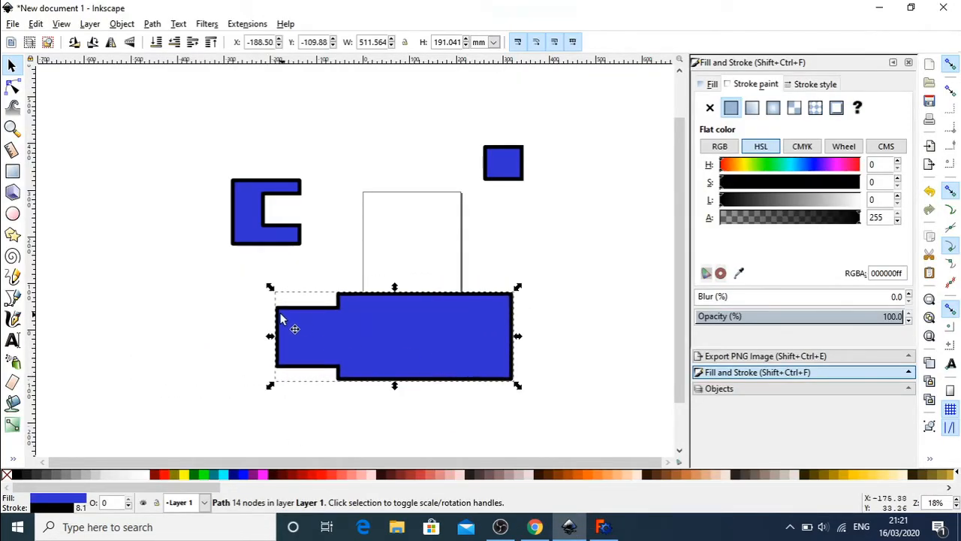
mouse_move(350, 318)
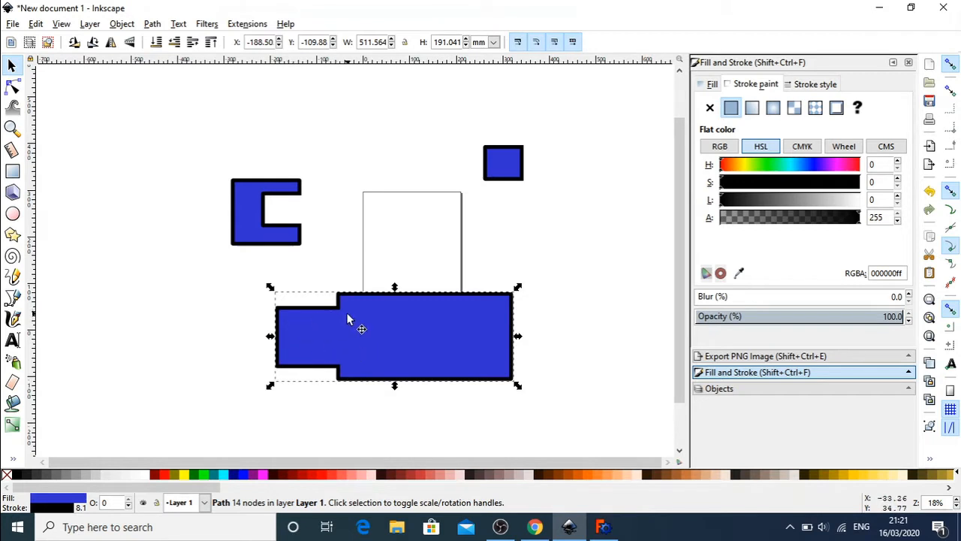
mouse_move(492, 291)
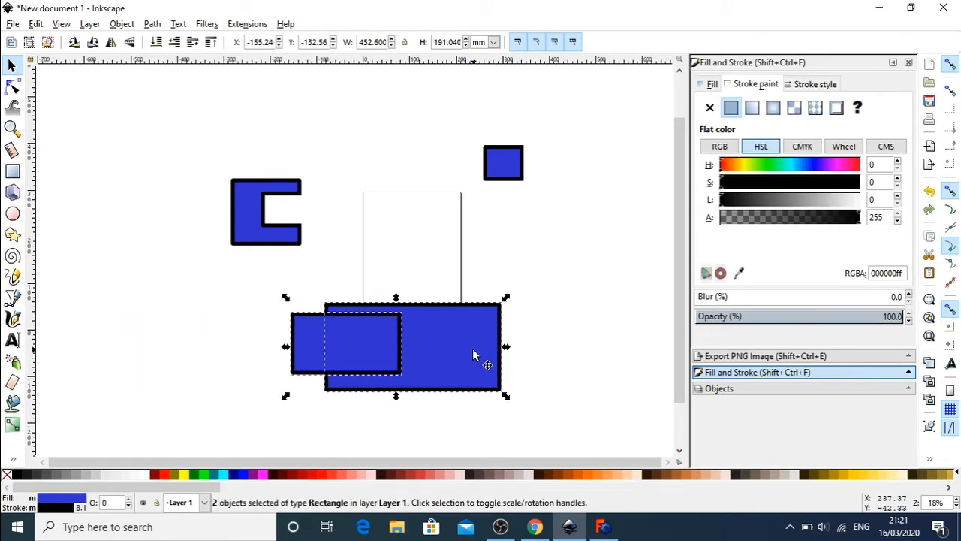
Step: Union the rectangles, divide off a square notch at the right end, and move the piece aside
left_click(152, 23)
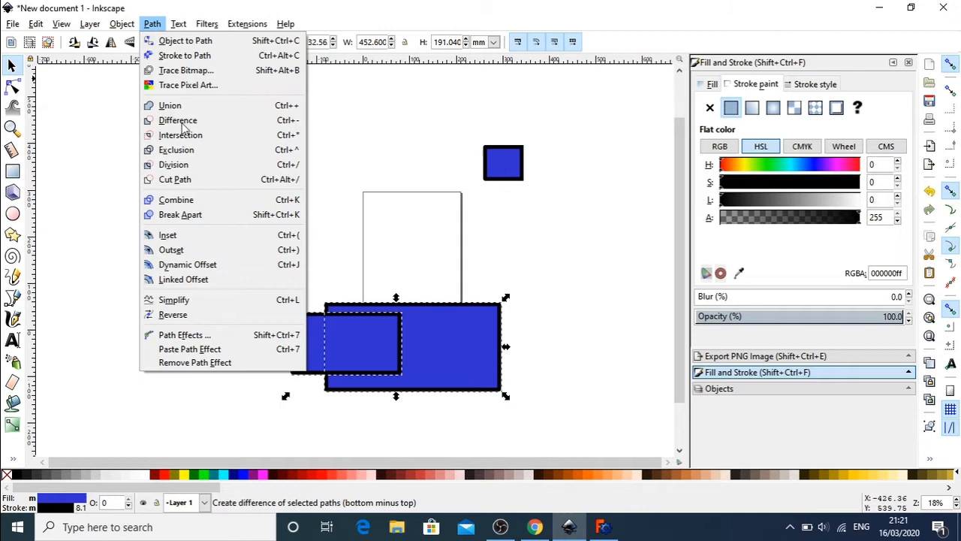
left_click(170, 105)
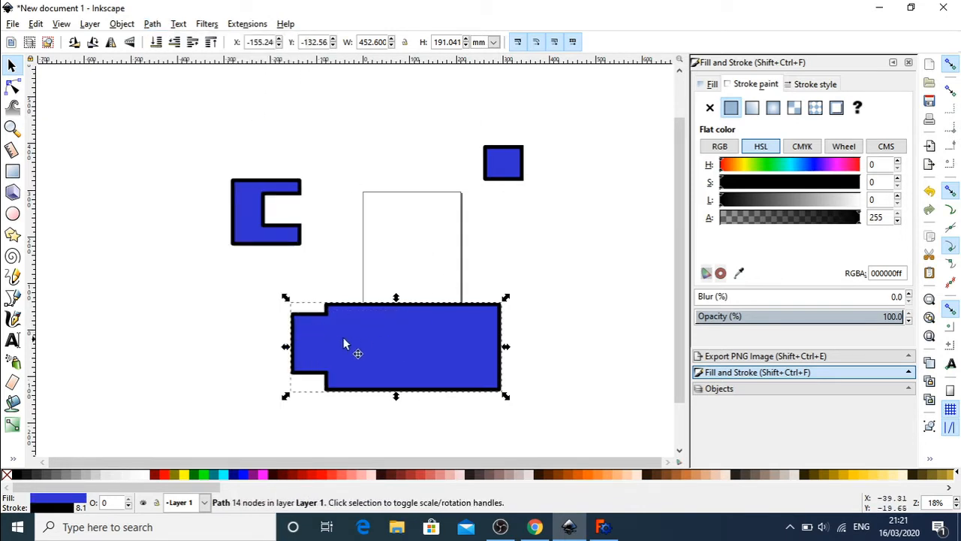
mouse_move(505, 173)
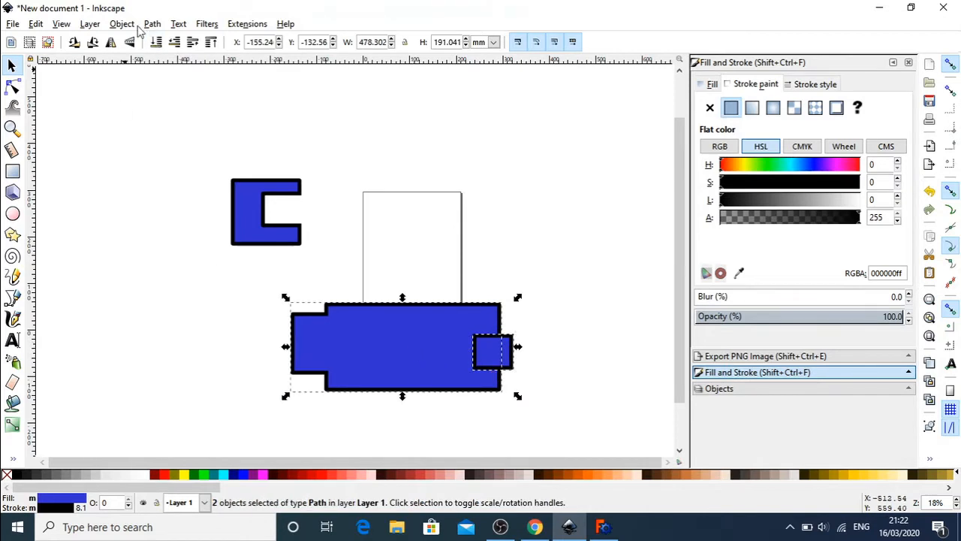
left_click(152, 24)
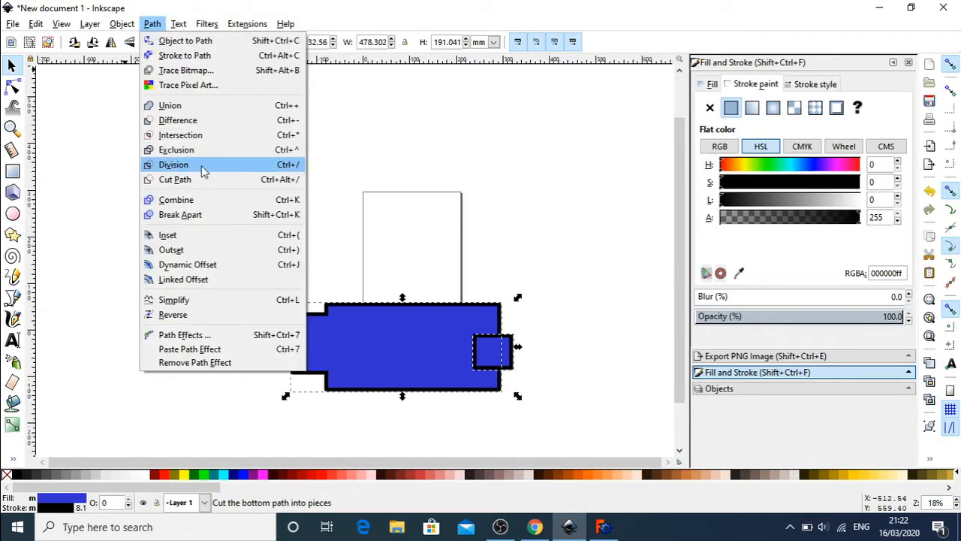
left_click(174, 165)
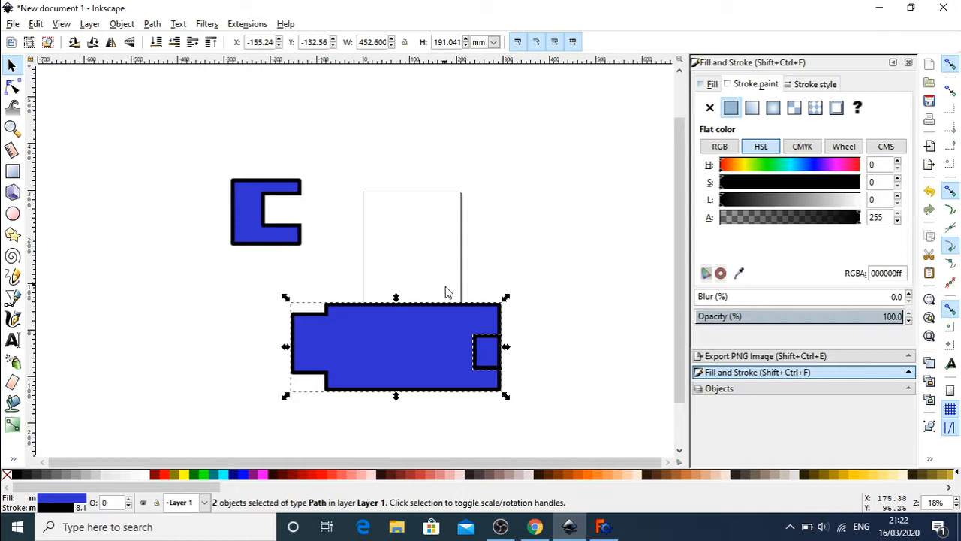
left_click_drag(487, 350, 560, 231)
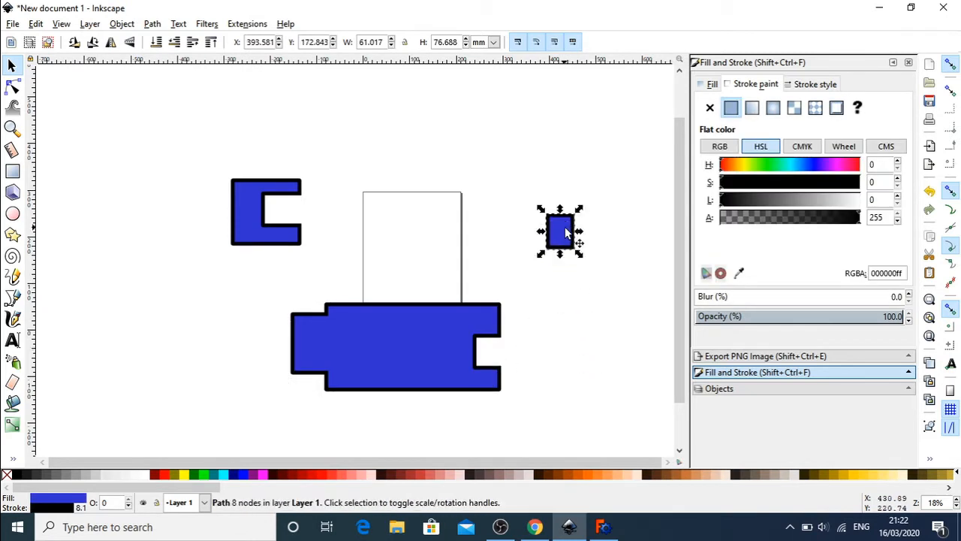
mouse_move(512, 310)
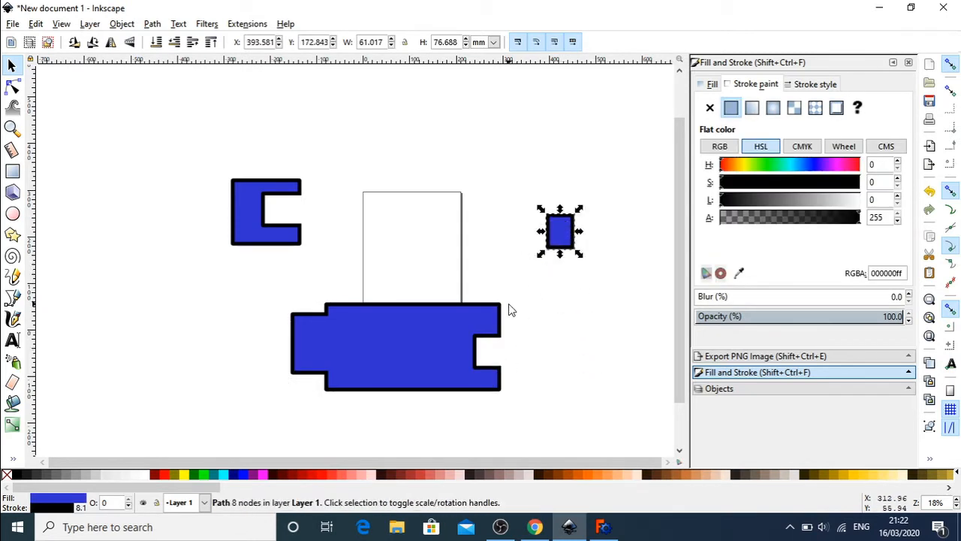
Step: Create a new FreeCAD document with the Part Design workbench active
left_click(603, 527)
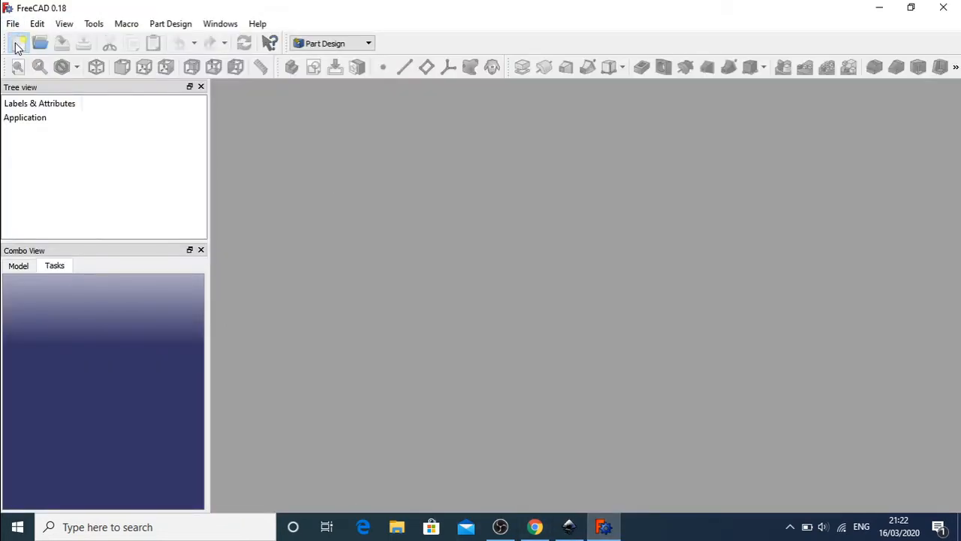
left_click(21, 43)
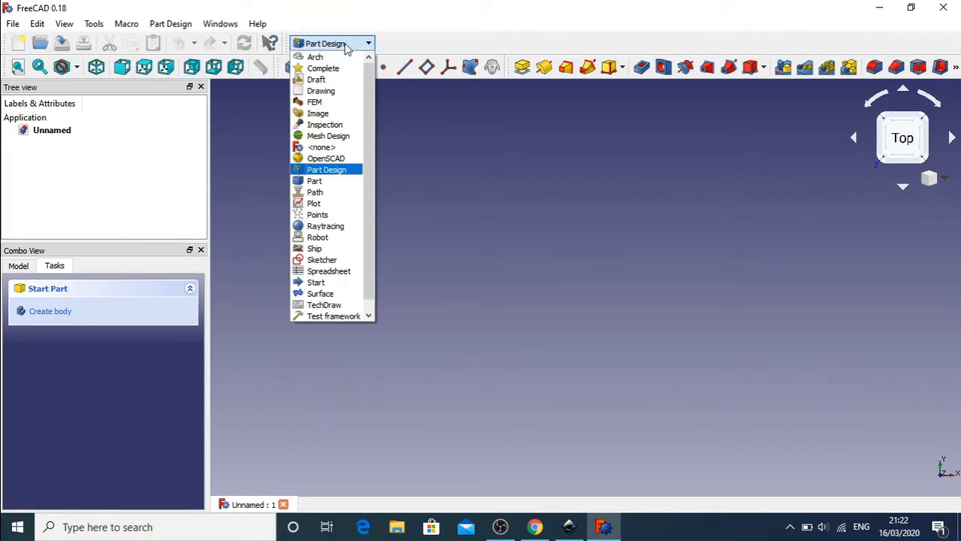
left_click(326, 169)
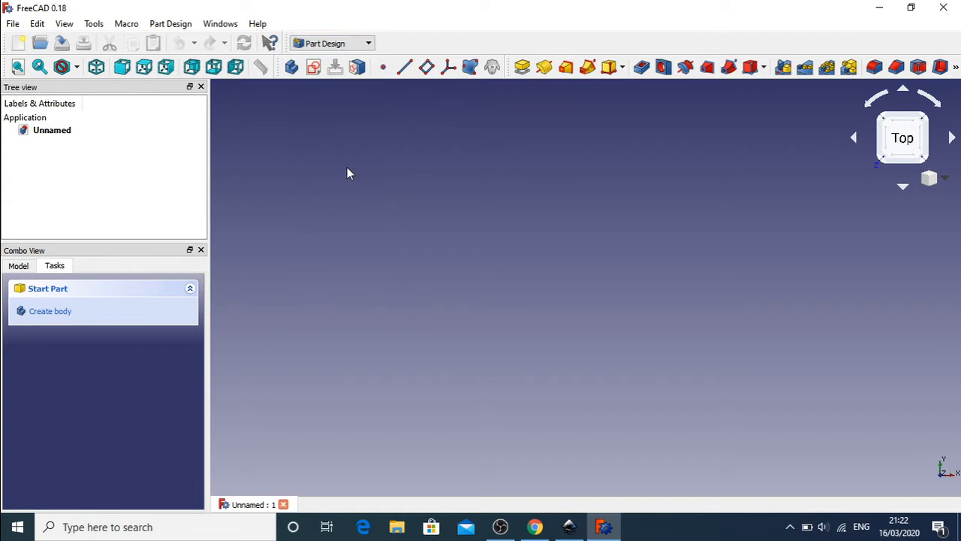
mouse_move(126, 144)
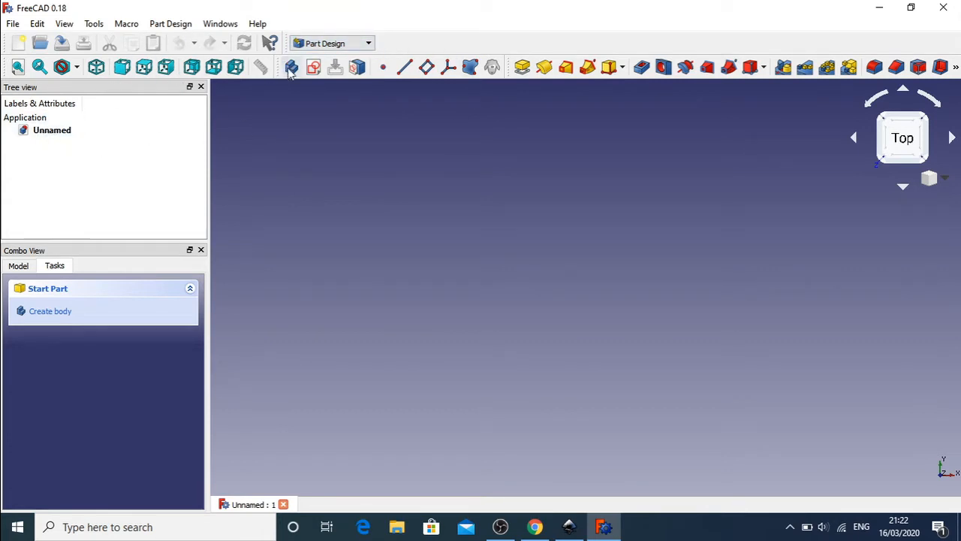
mouse_move(292, 67)
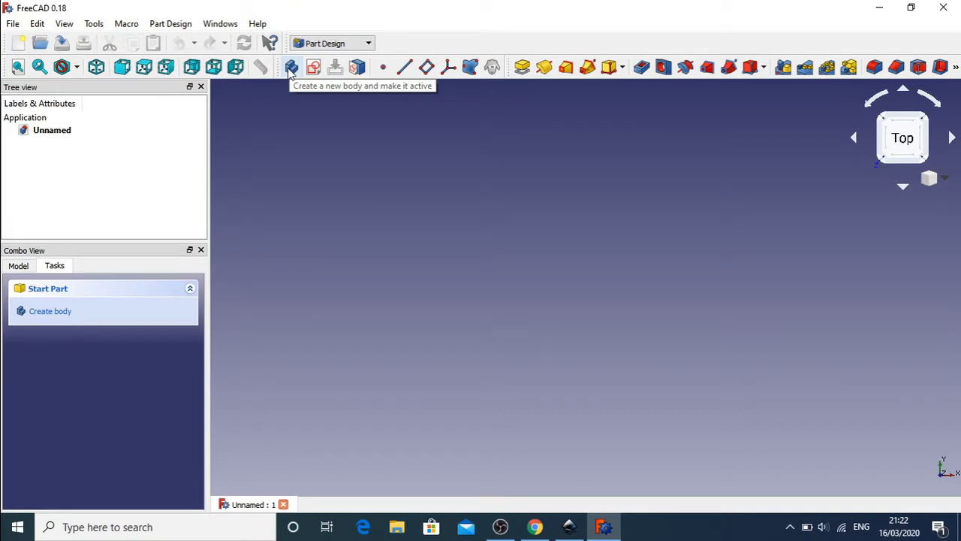
mouse_move(4, 330)
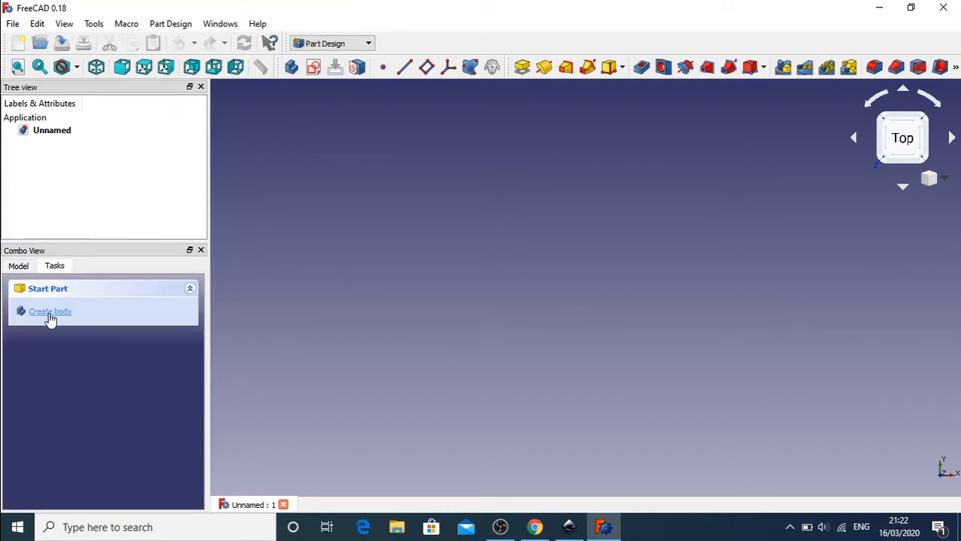
Step: Create a body and an empty sketch on its XY_Plane
left_click(50, 311)
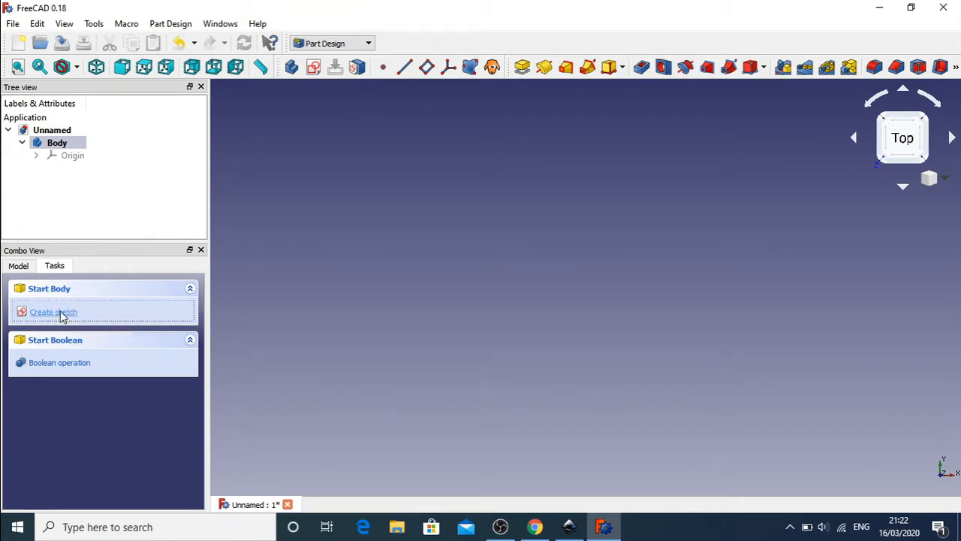
left_click(53, 312)
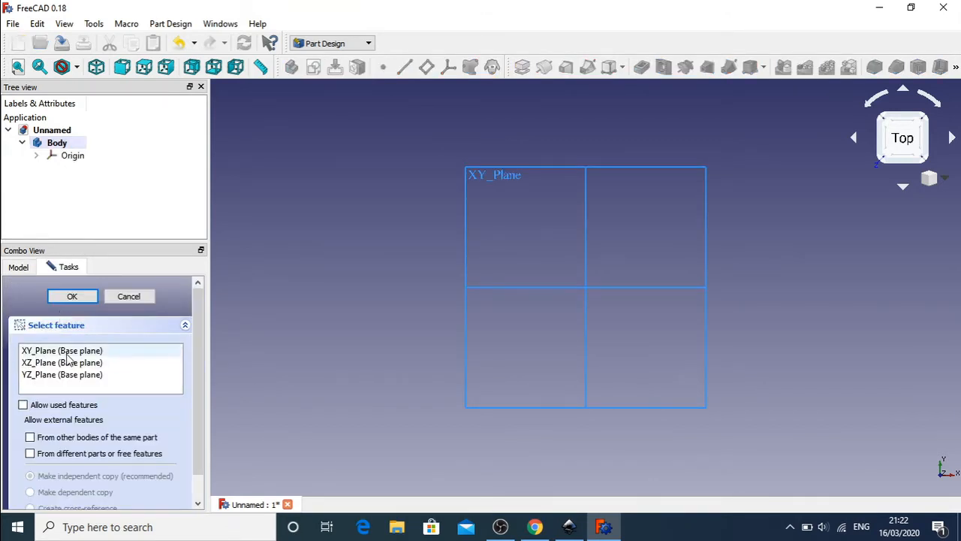
left_click(62, 350)
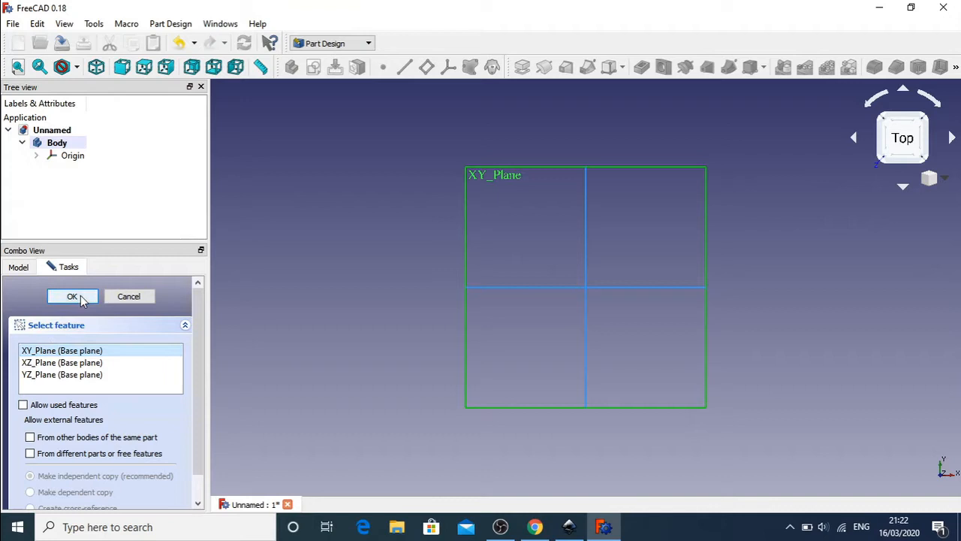
left_click(71, 296)
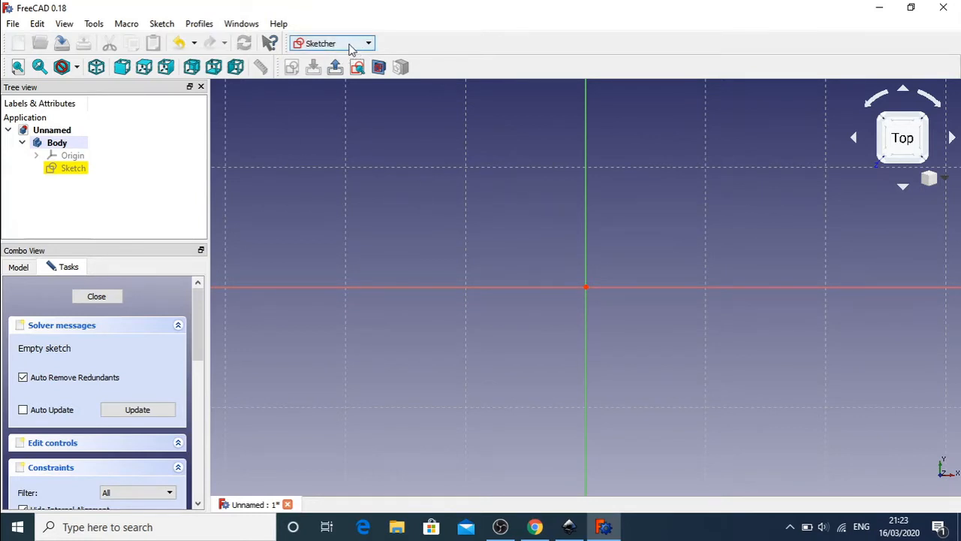
mouse_move(351, 47)
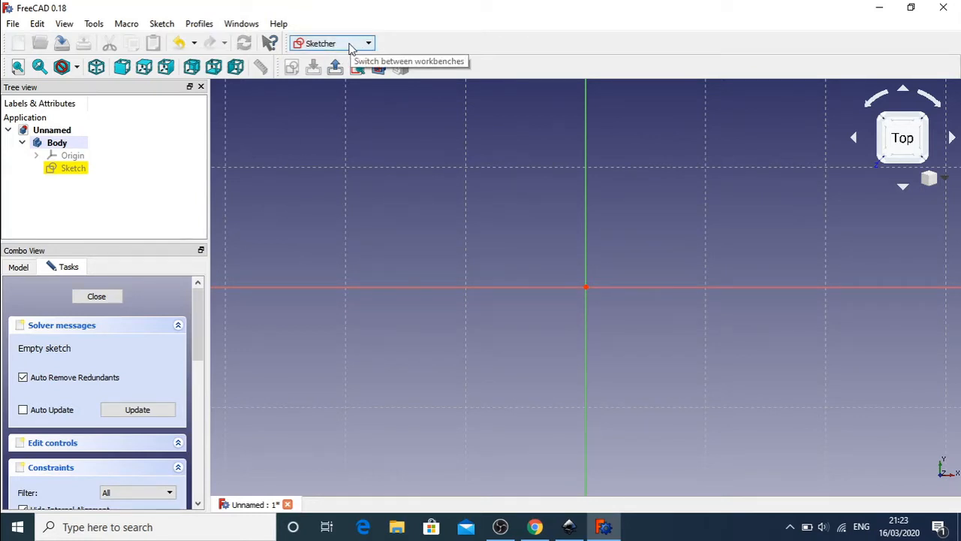
mouse_move(445, 250)
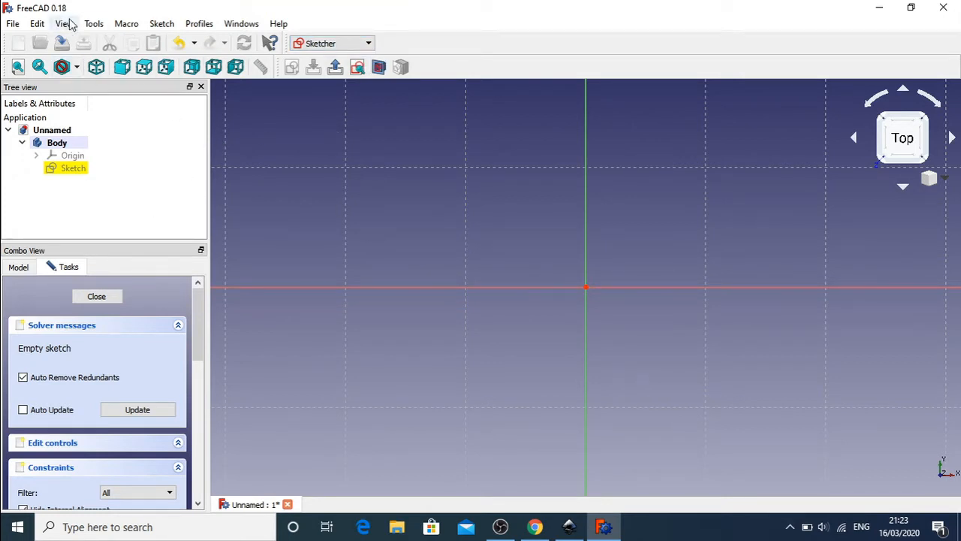
mouse_move(287, 68)
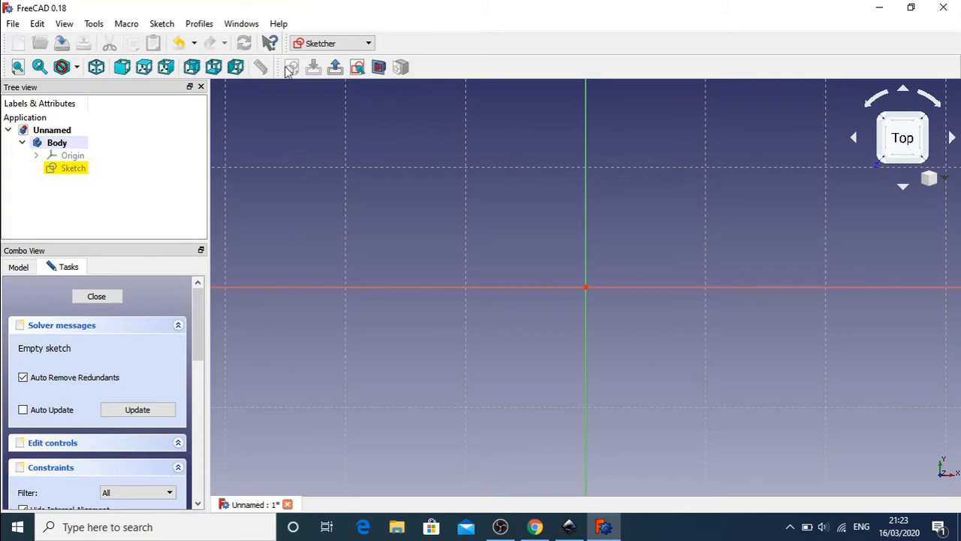
Step: Enable the Sketcher geometries toolbar under View > Toolbars
left_click(92, 22)
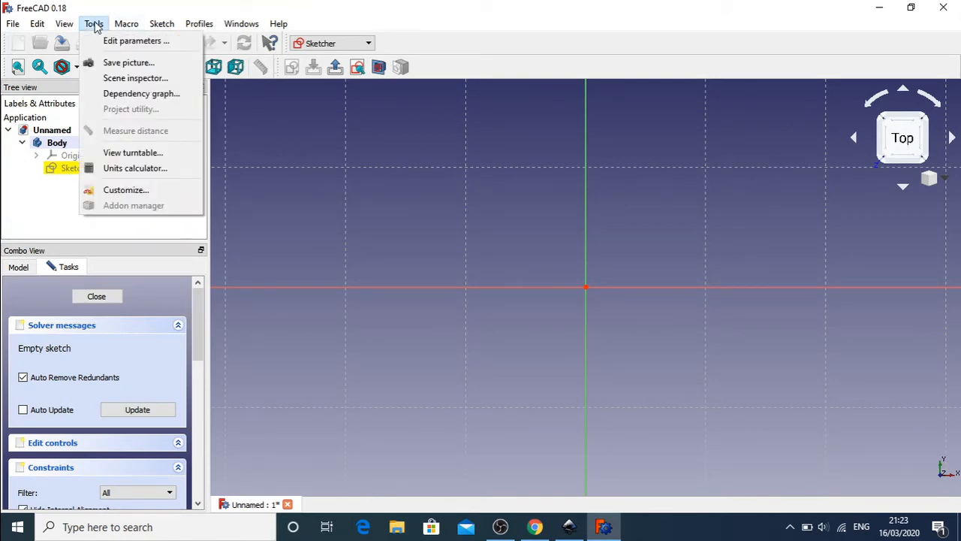
left_click(60, 23)
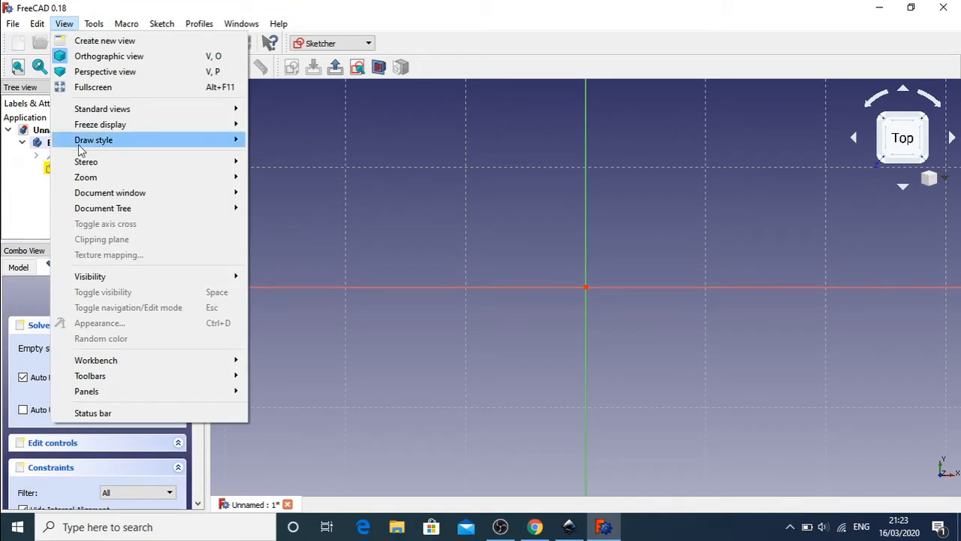
mouse_move(90, 375)
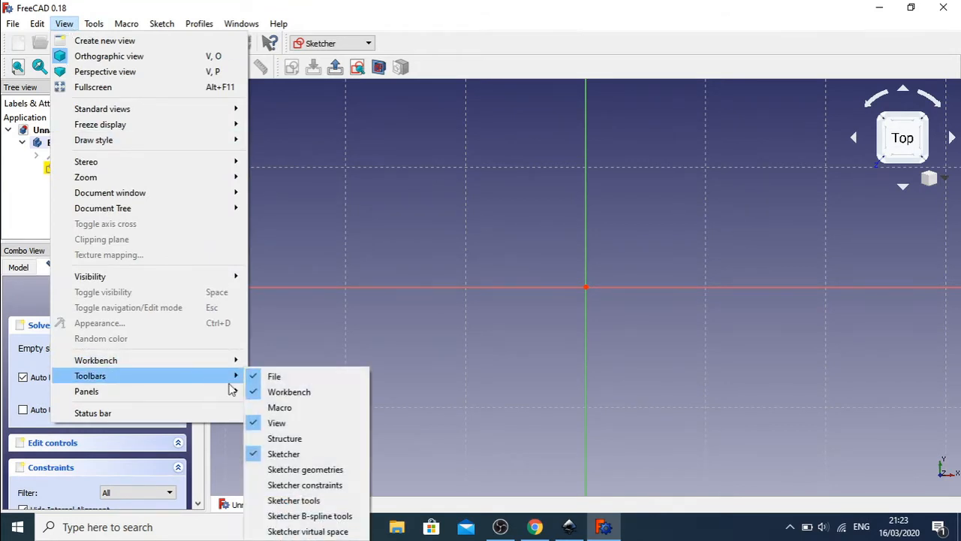
mouse_move(317, 470)
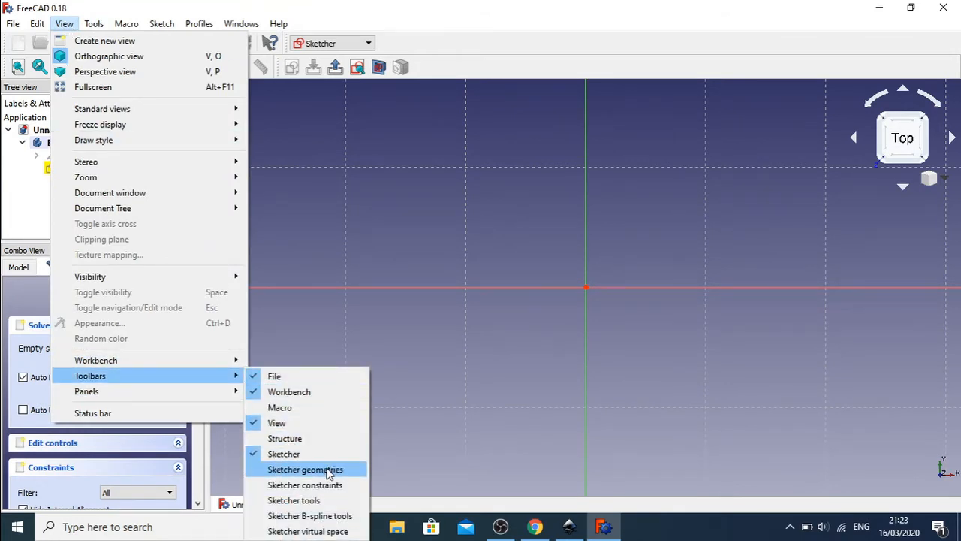
left_click(306, 468)
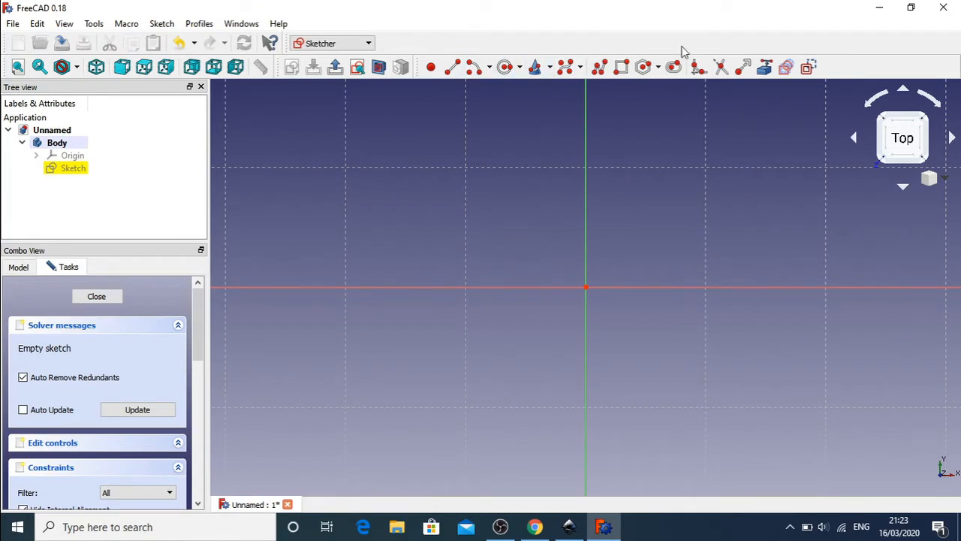
mouse_move(554, 200)
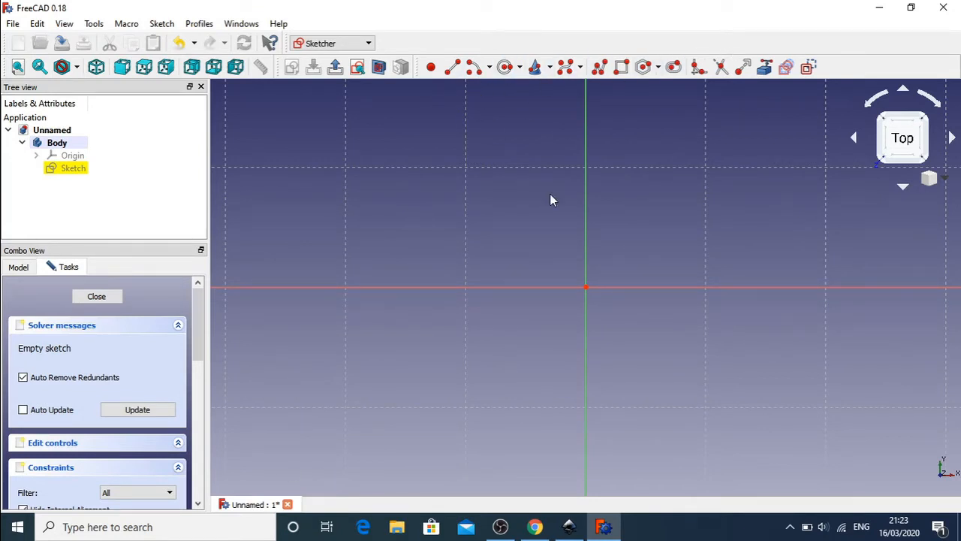
mouse_move(611, 47)
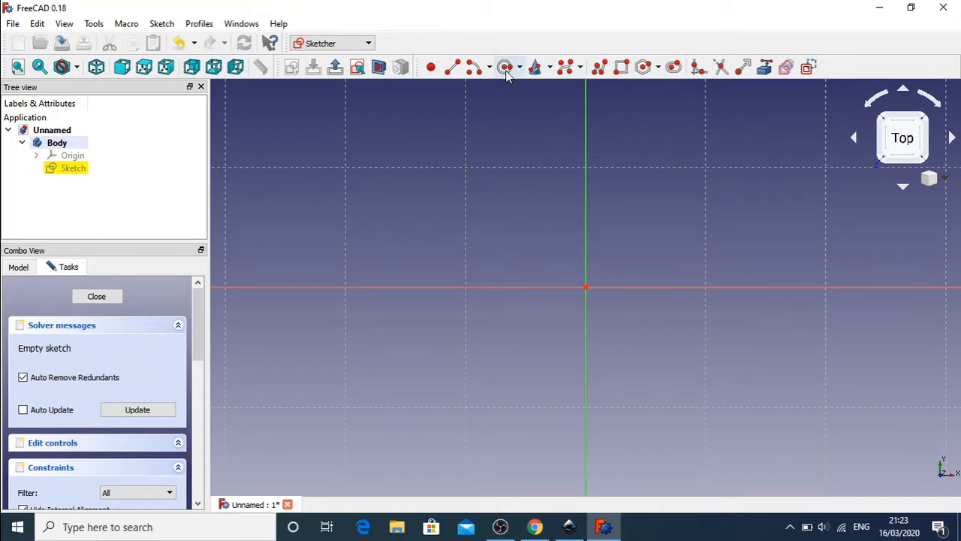
Step: Draw a circle with the Circle tool, centred up and left of the origin
left_click(504, 66)
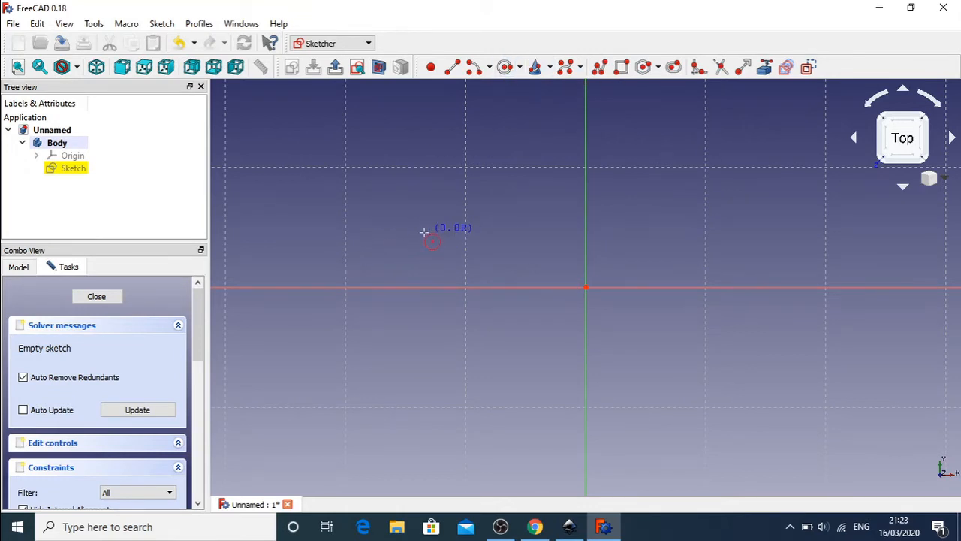
left_click_drag(434, 236, 552, 293)
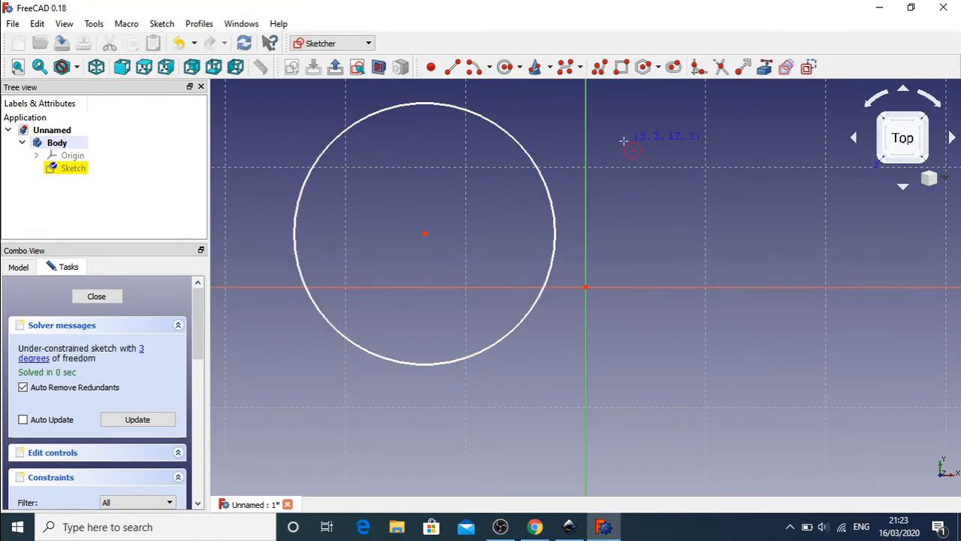
mouse_move(381, 138)
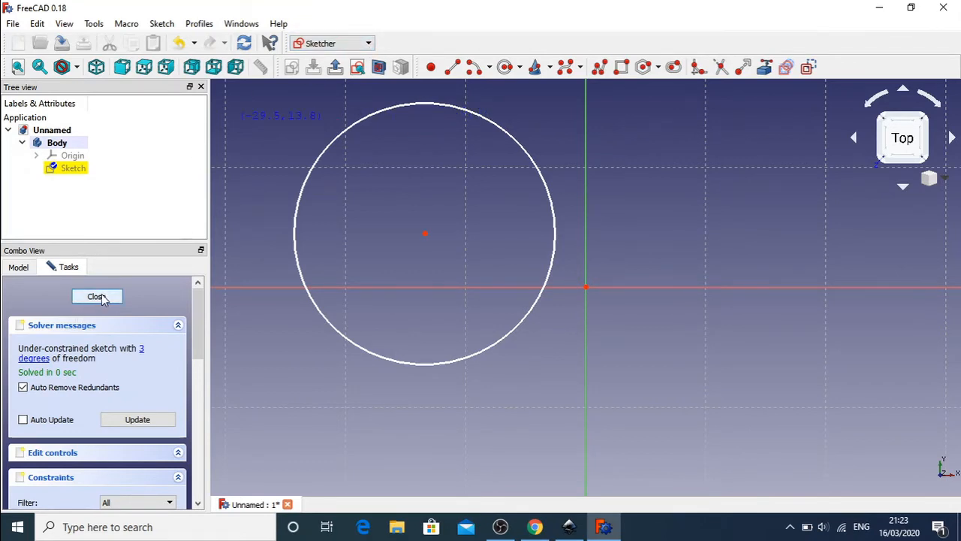
Step: Close the sketch, pad the circle 10 mm, and orbit to view the cylinder
left_click(97, 296)
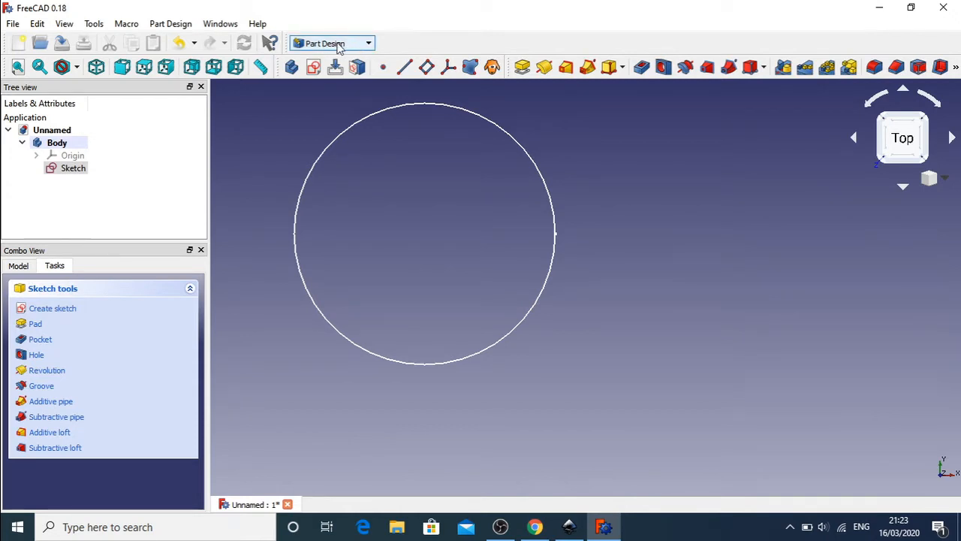
mouse_move(37, 326)
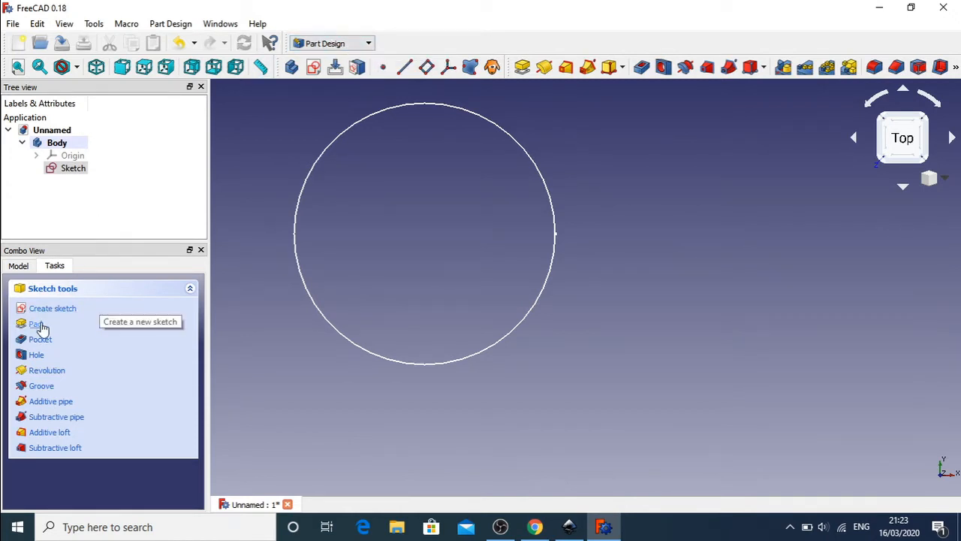
left_click(35, 324)
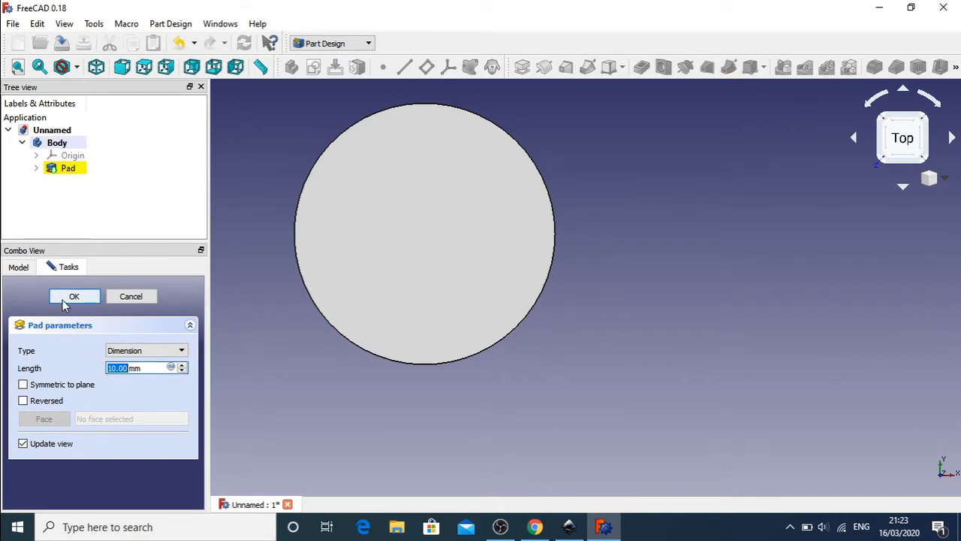
left_click(74, 296)
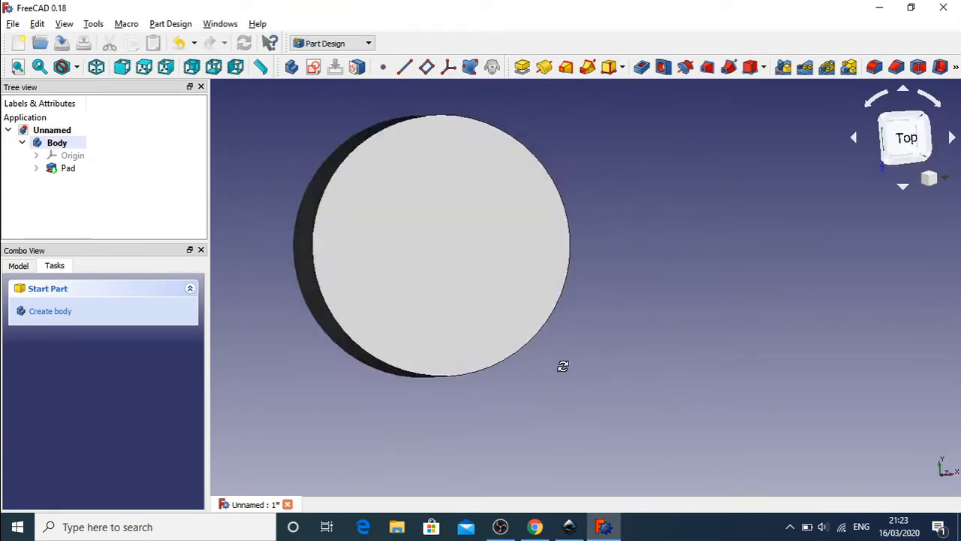
left_click_drag(563, 366, 473, 345)
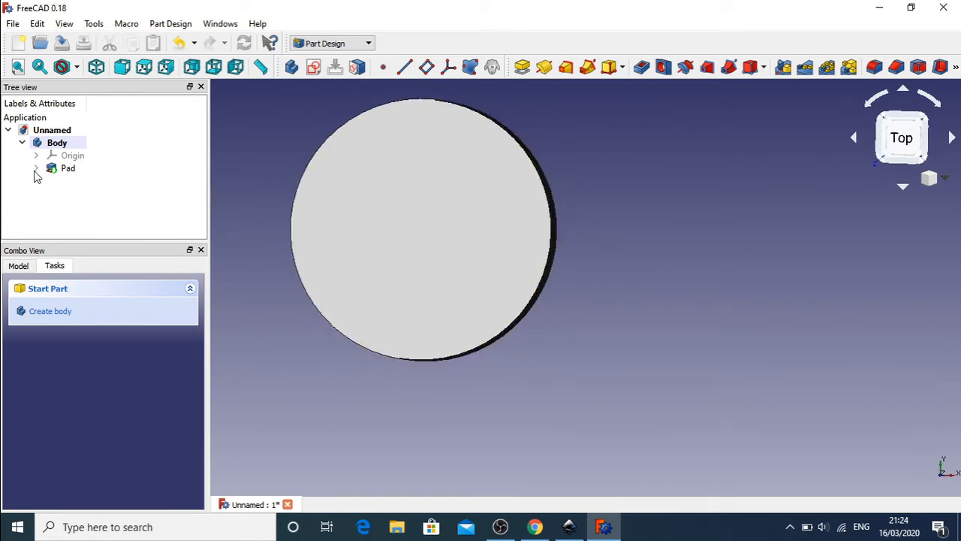
Step: Set the Pad's Visibility to false and the circle Sketch's Visibility to true
left_click(67, 167)
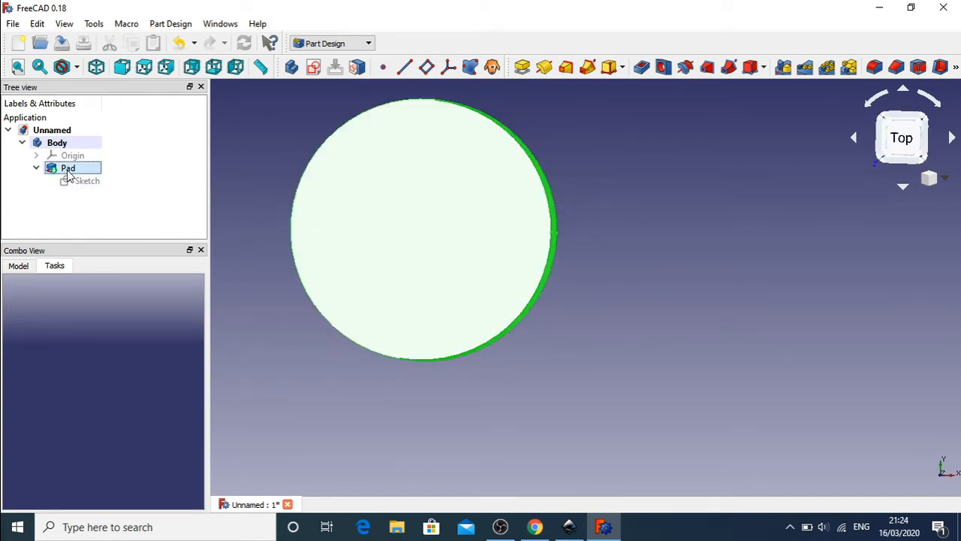
right_click(68, 168)
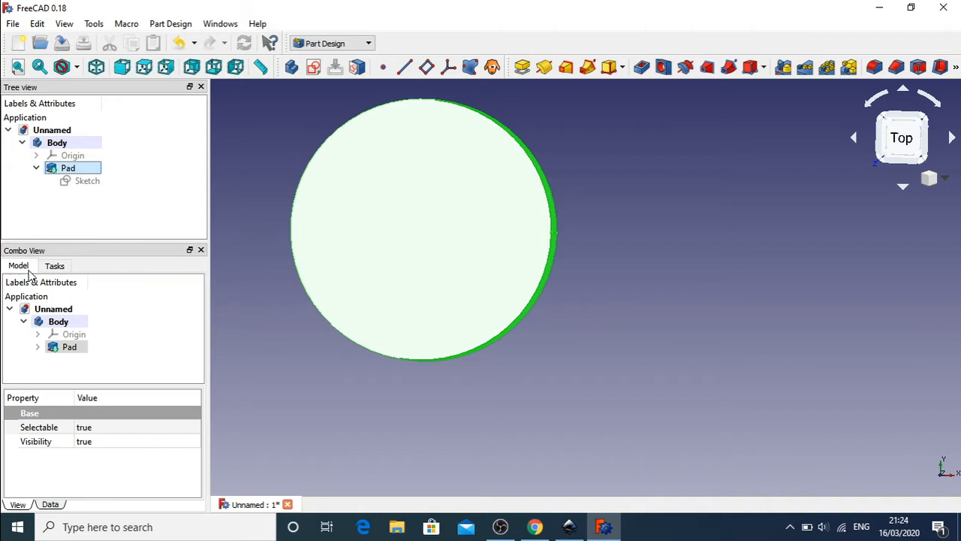
left_click(113, 441)
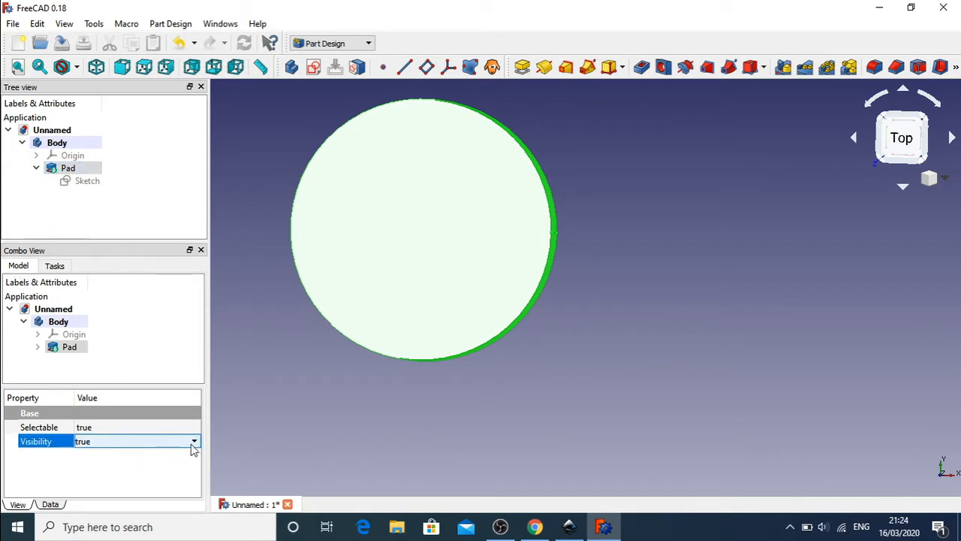
left_click(194, 440)
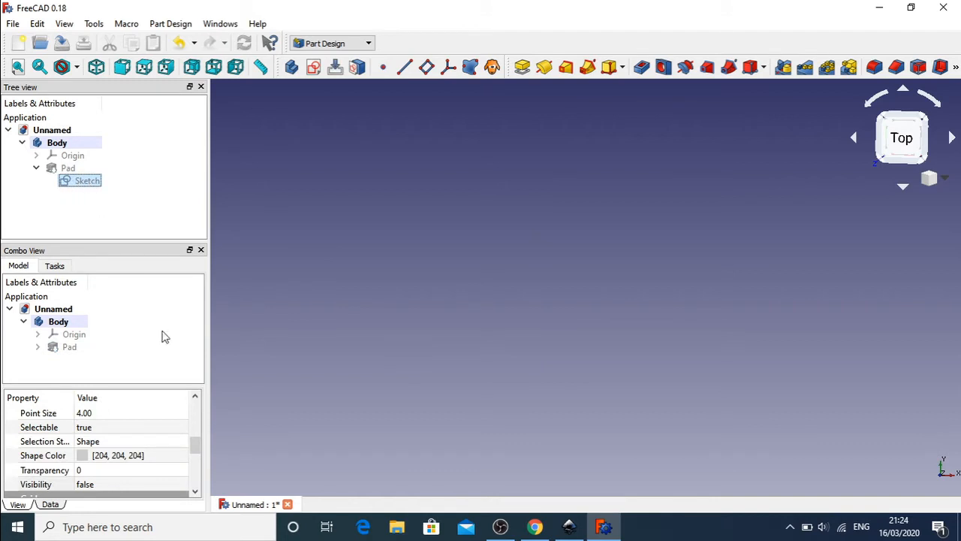
left_click(184, 484)
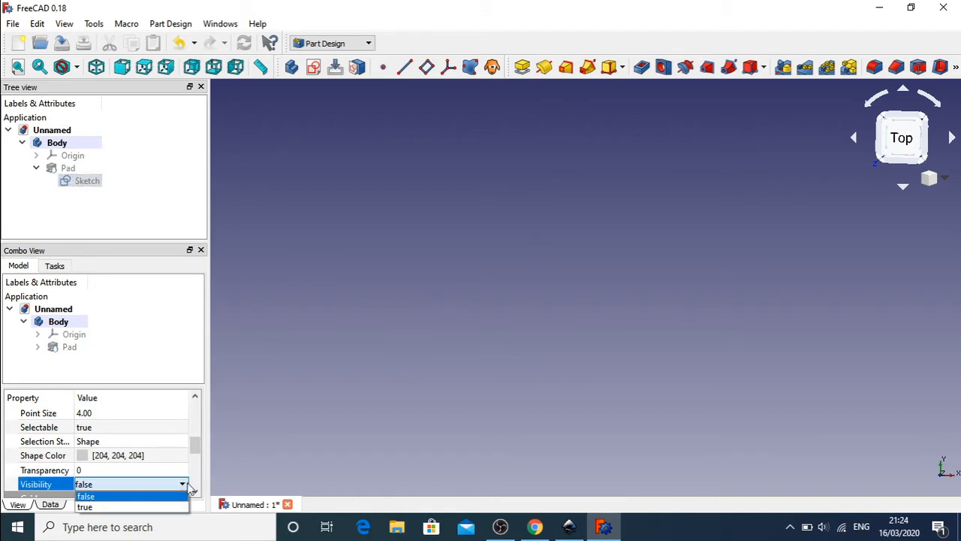
left_click(85, 509)
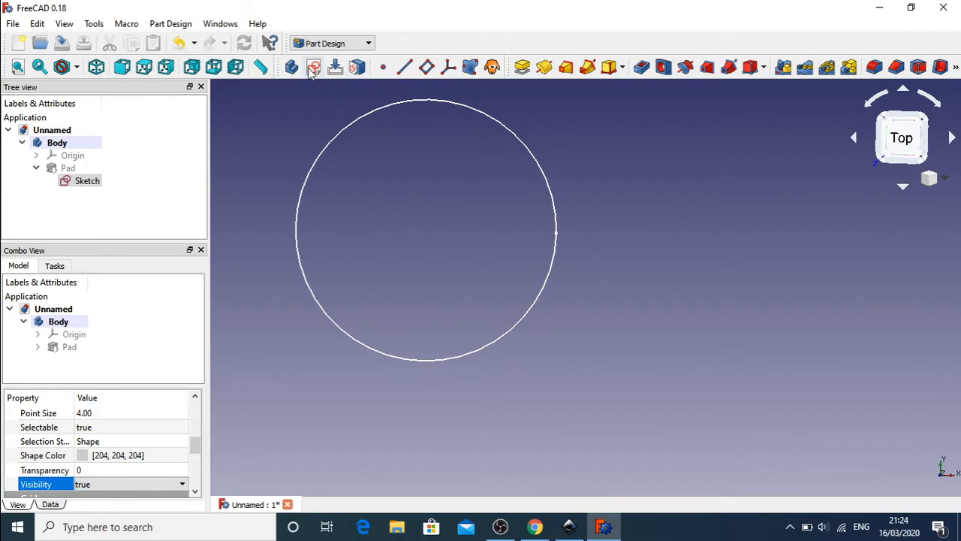
left_click(87, 181)
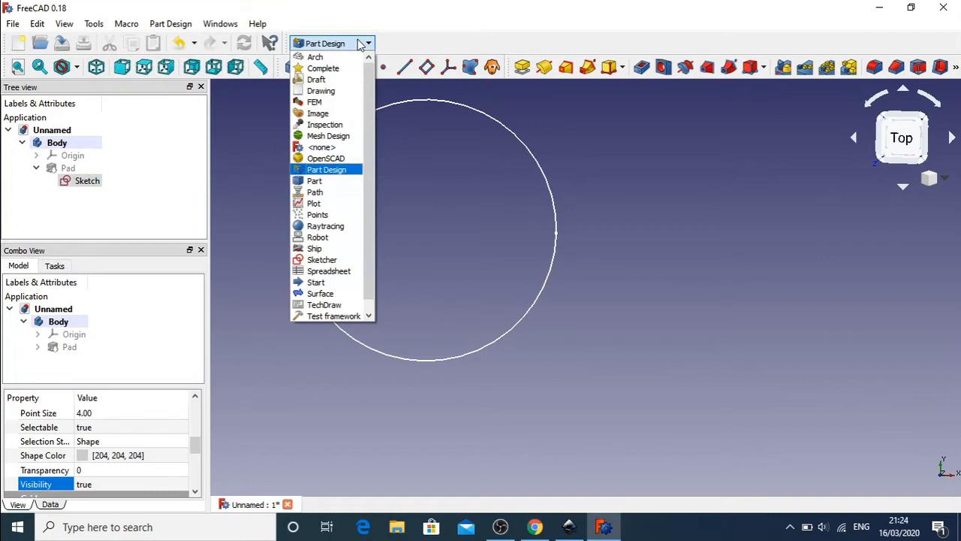
mouse_move(315, 248)
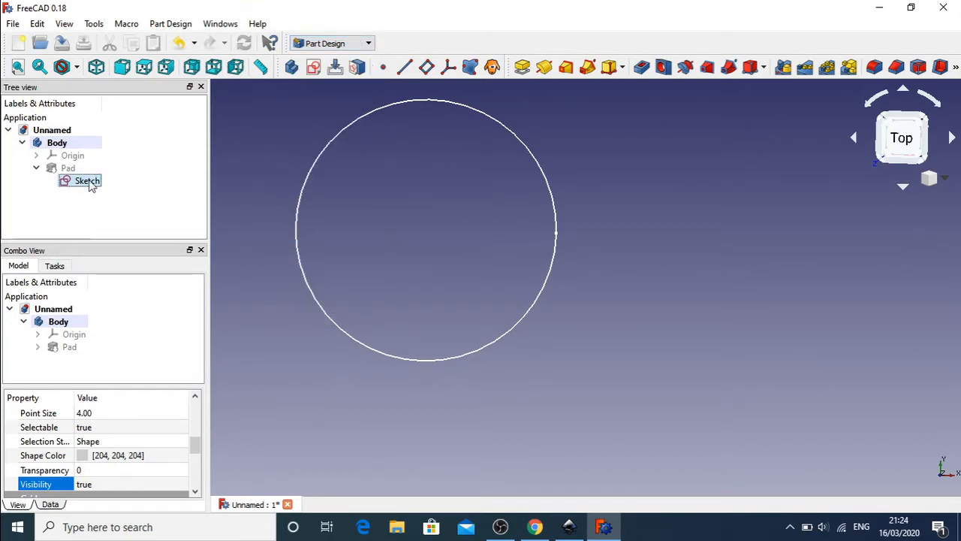
double_click(88, 181)
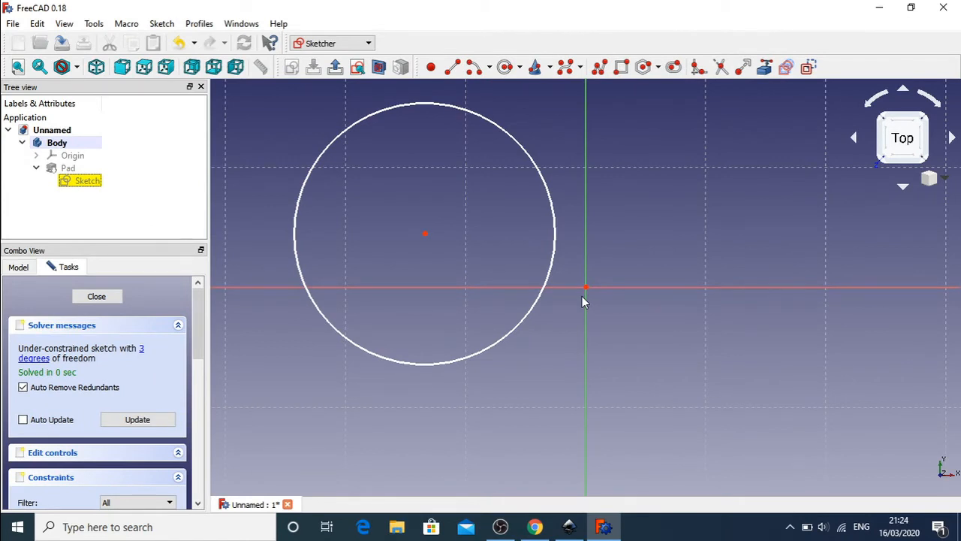
mouse_move(640, 196)
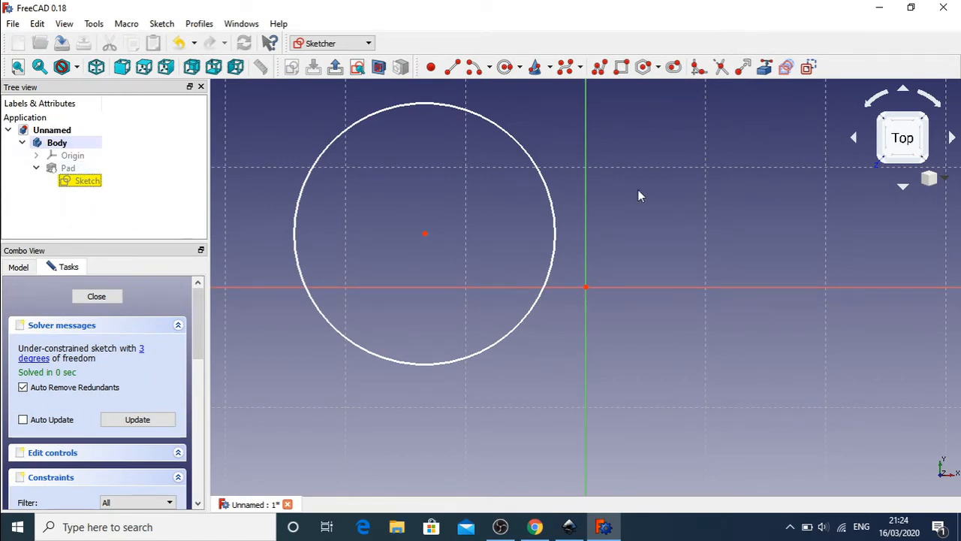
mouse_move(509, 293)
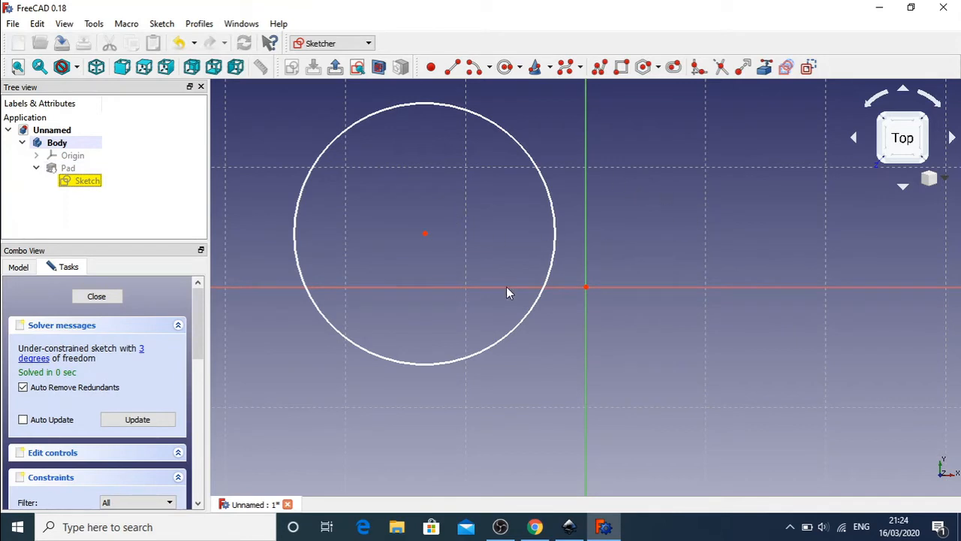
mouse_move(722, 218)
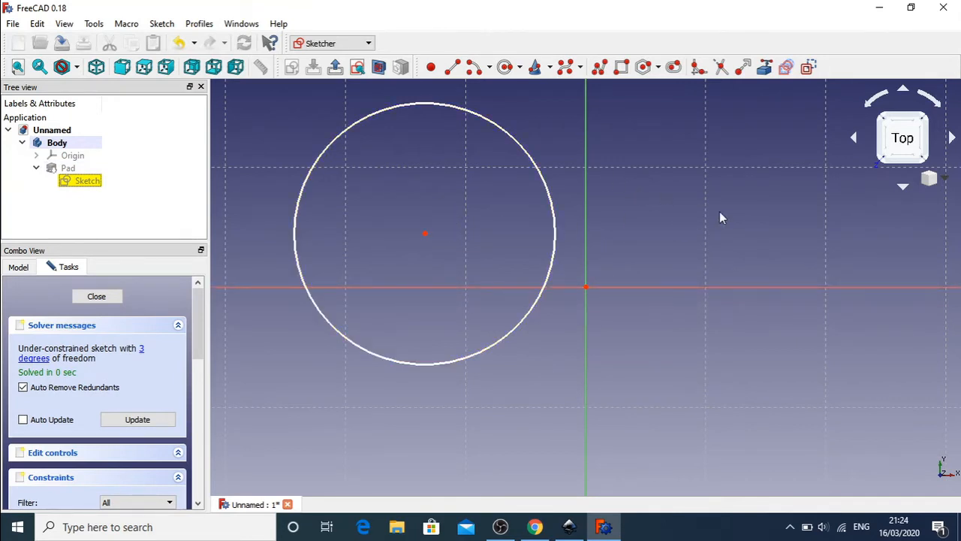
mouse_move(488, 212)
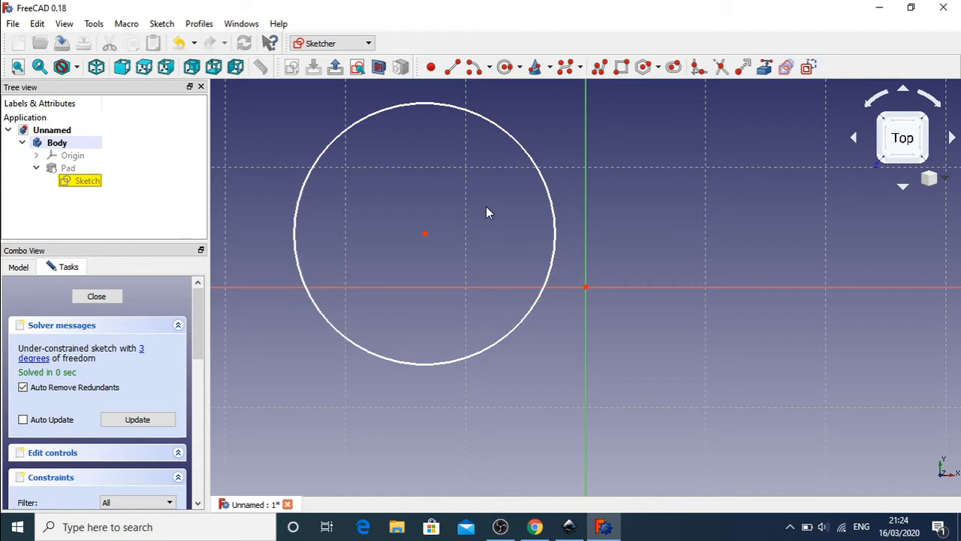
mouse_move(444, 218)
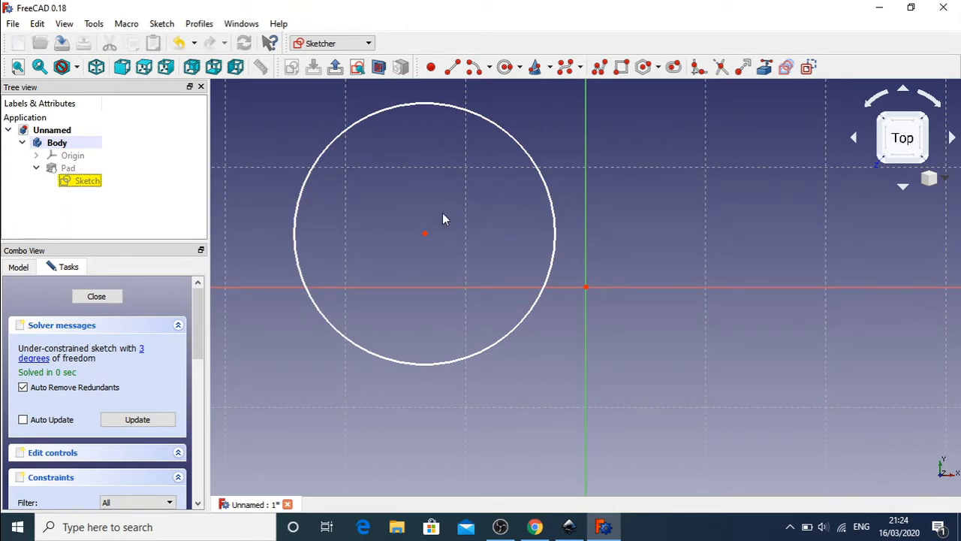
mouse_move(536, 255)
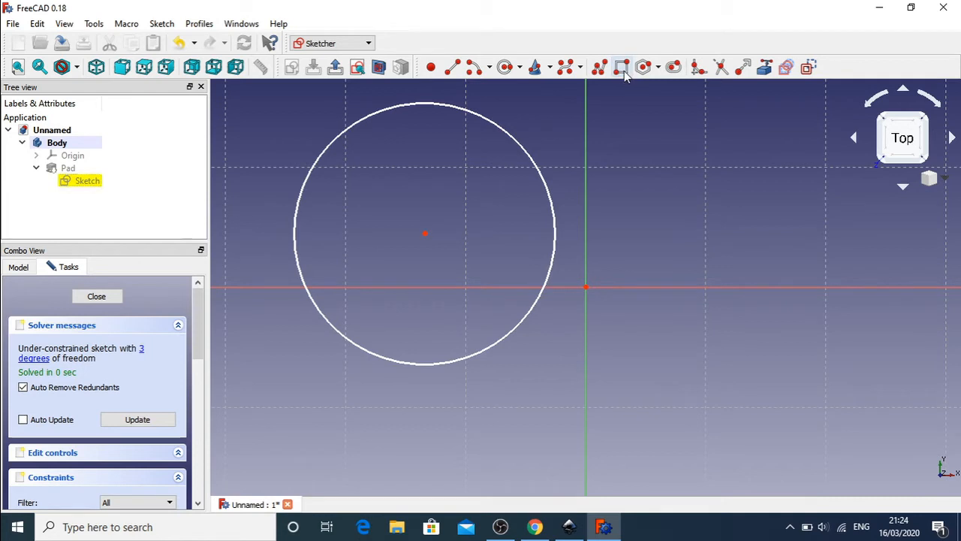
mouse_move(620, 68)
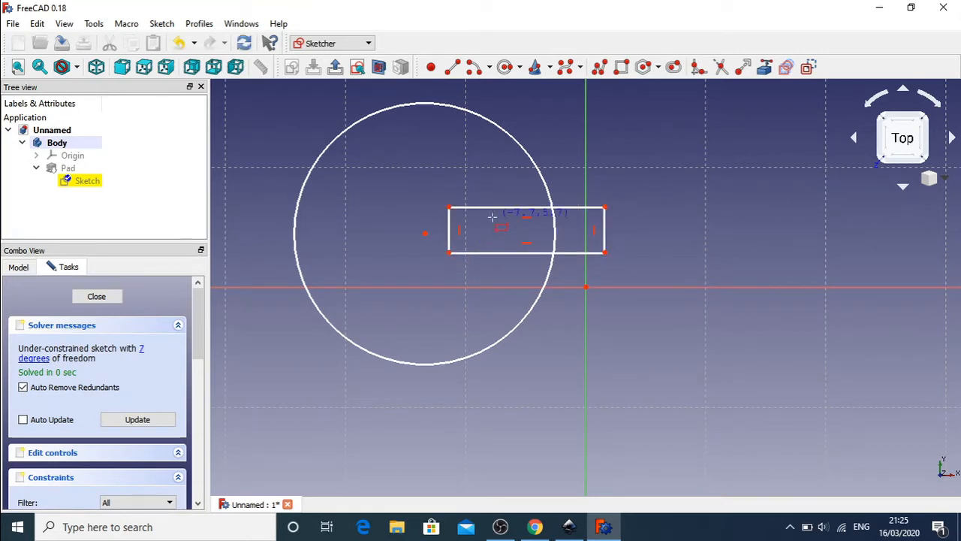
mouse_move(663, 229)
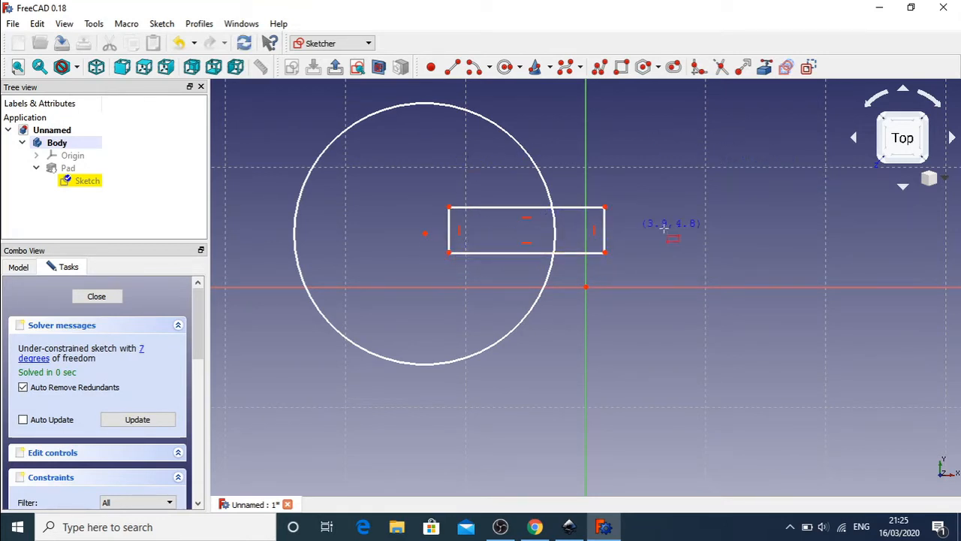
mouse_move(607, 228)
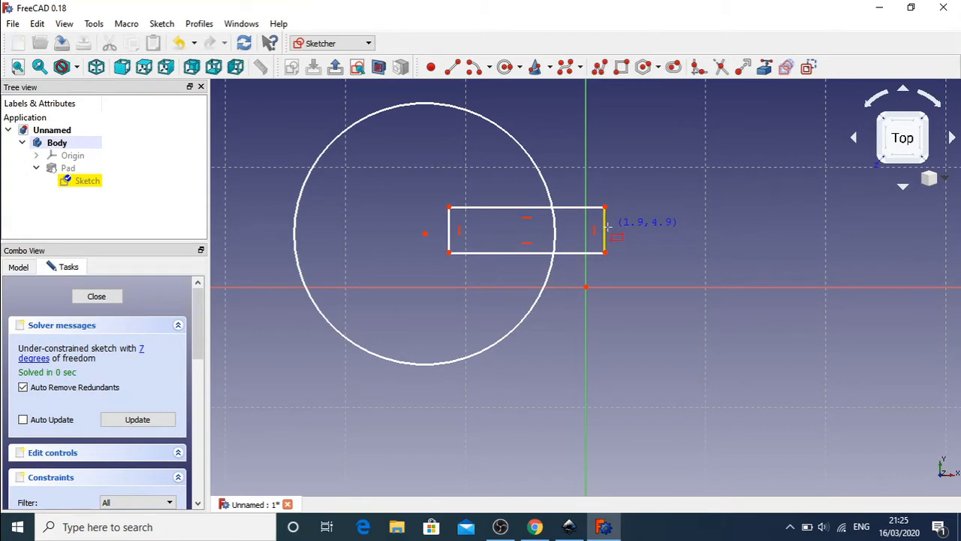
mouse_move(599, 225)
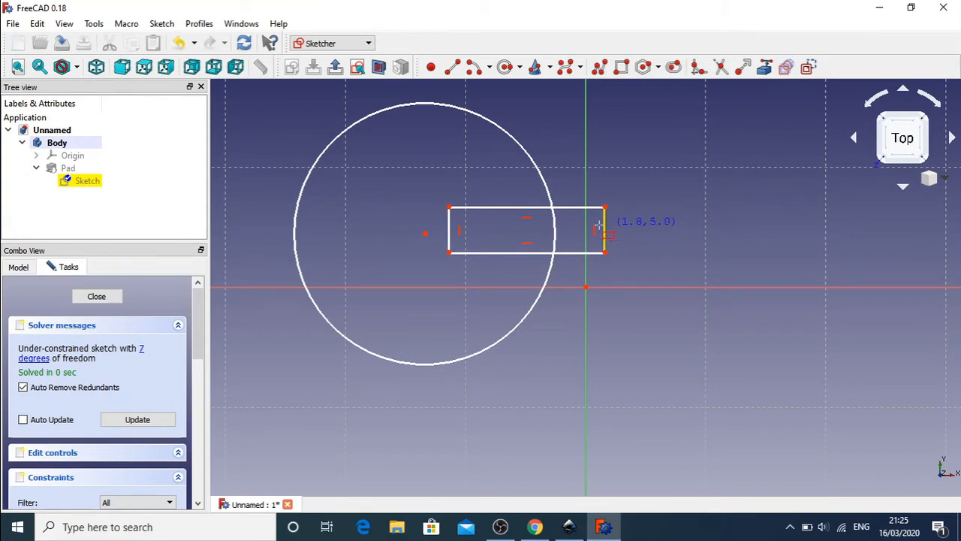
mouse_move(593, 231)
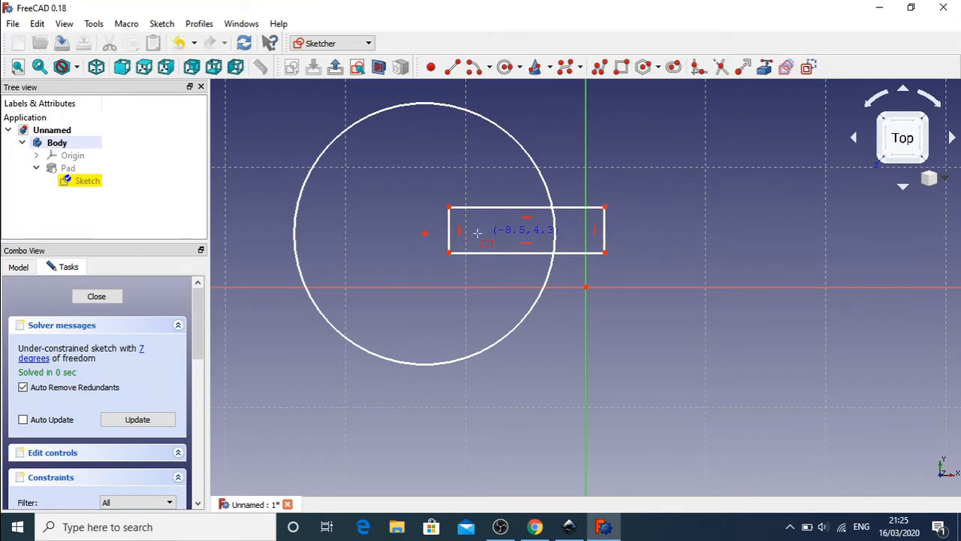
mouse_move(622, 225)
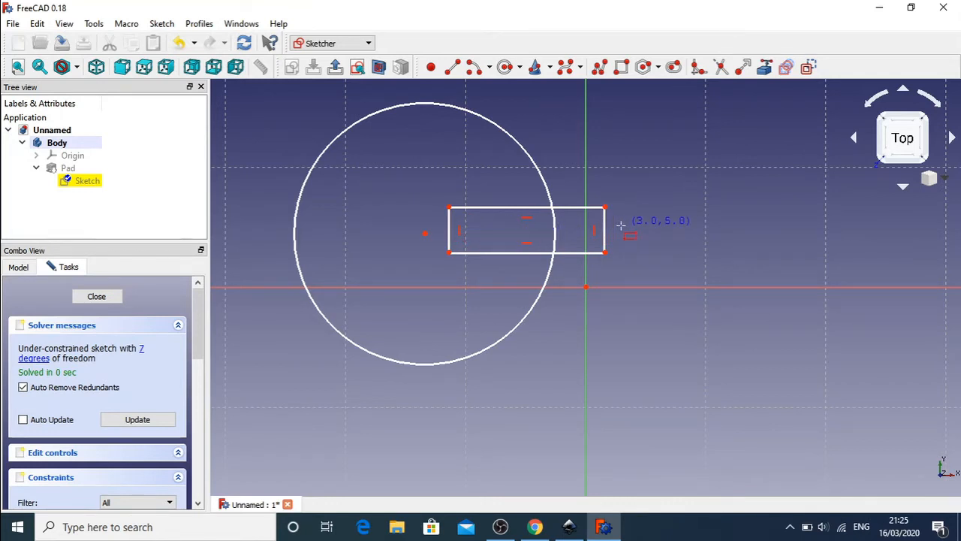
mouse_move(635, 275)
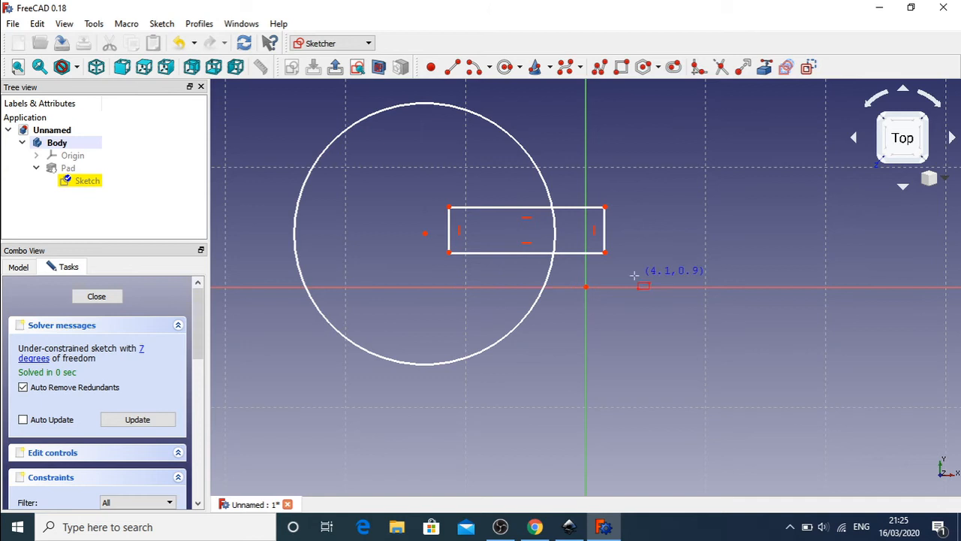
mouse_move(608, 235)
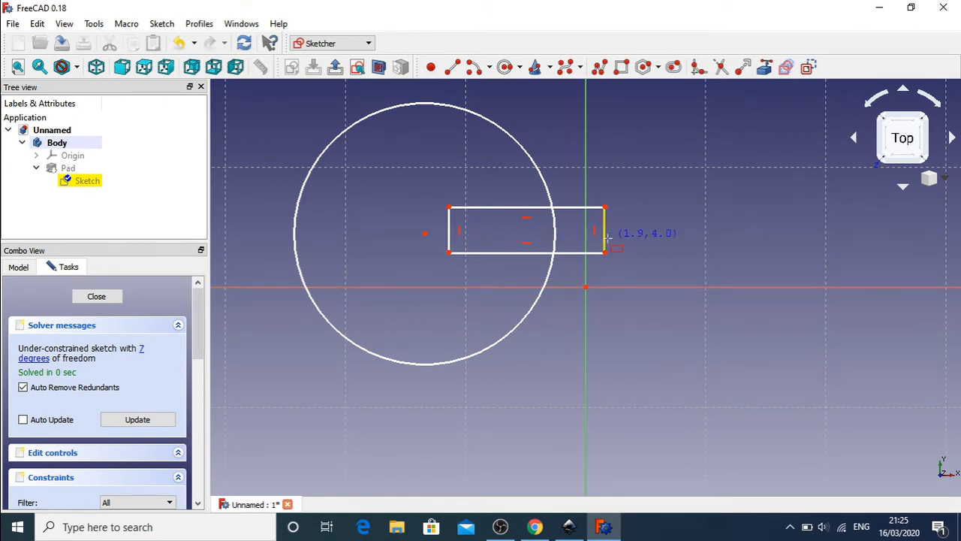
mouse_move(613, 153)
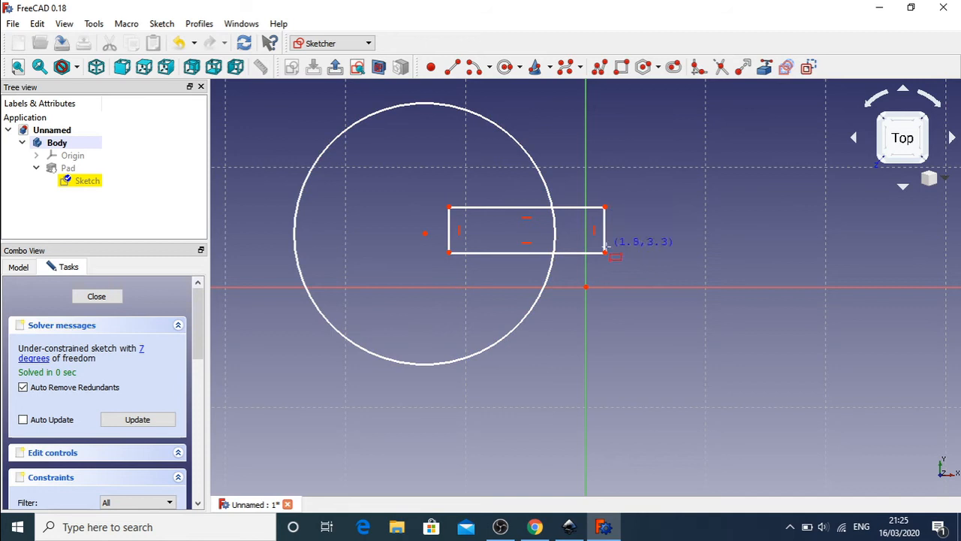
mouse_move(533, 246)
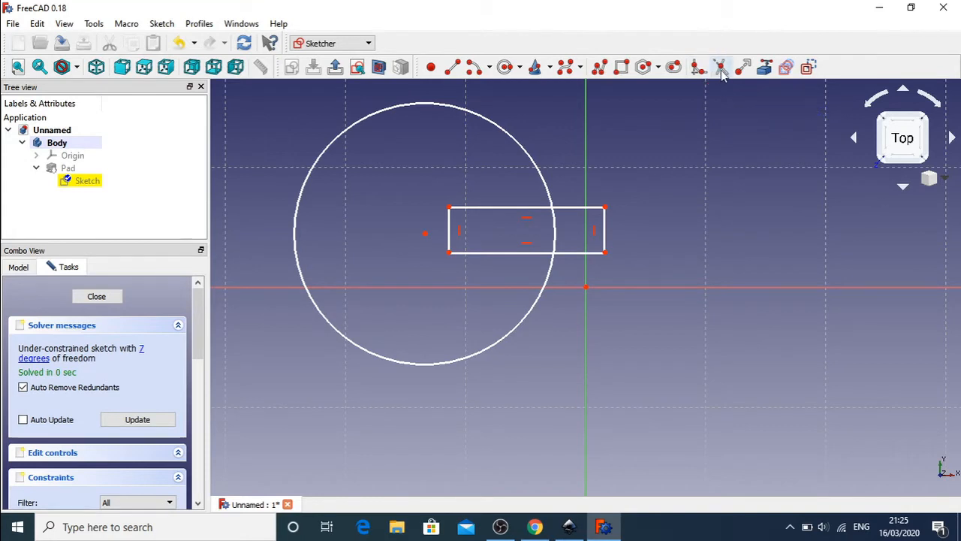
mouse_move(721, 67)
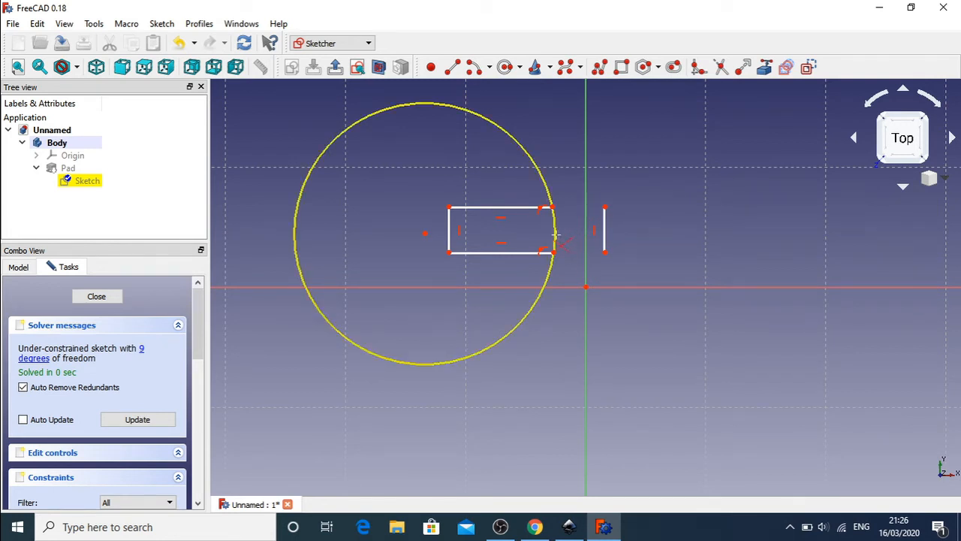
mouse_move(561, 240)
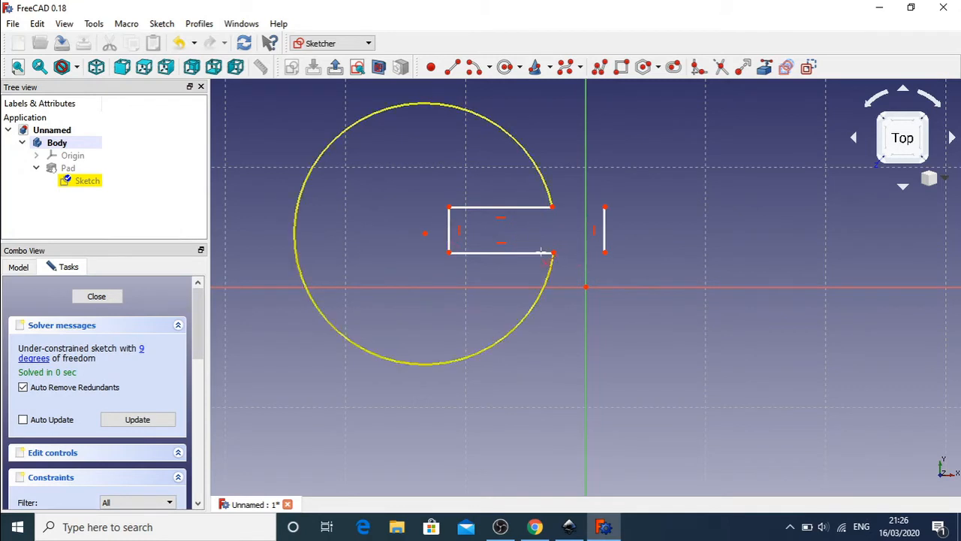
Step: Trim an overlapping edge between the circle and the rectangle
left_click(663, 254)
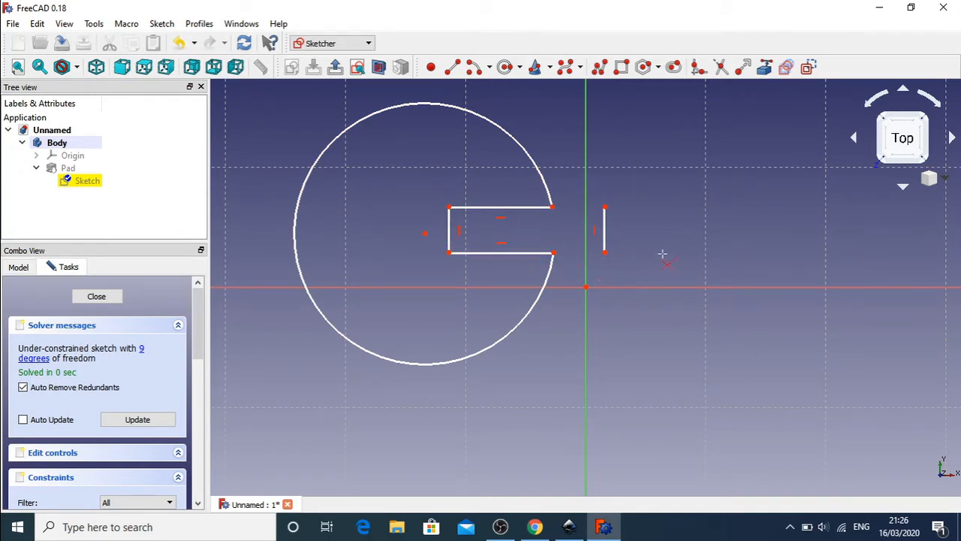
mouse_move(576, 241)
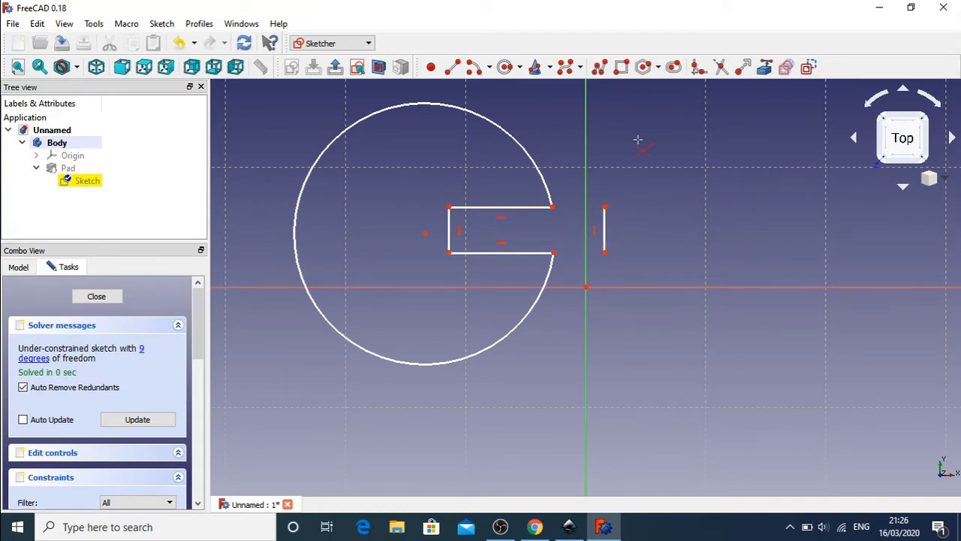
mouse_move(648, 198)
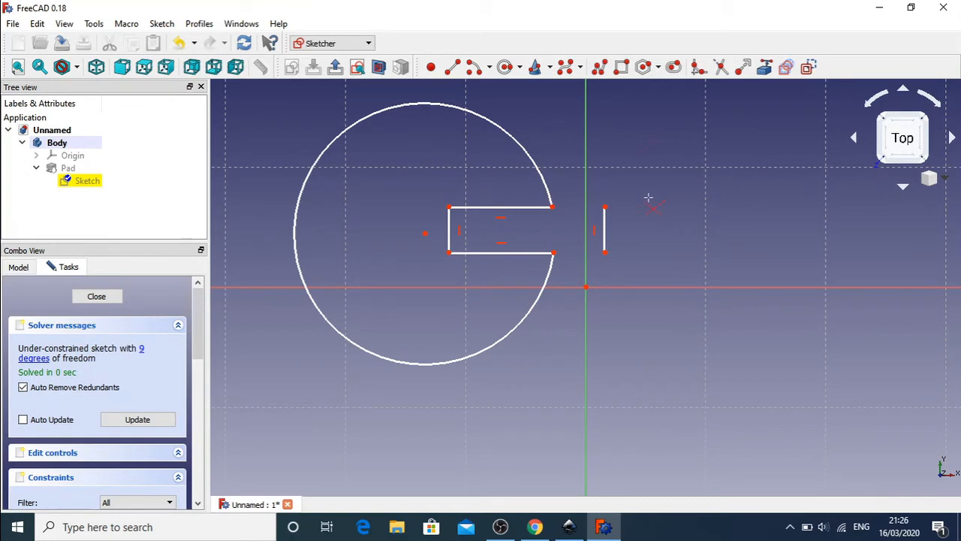
mouse_move(575, 203)
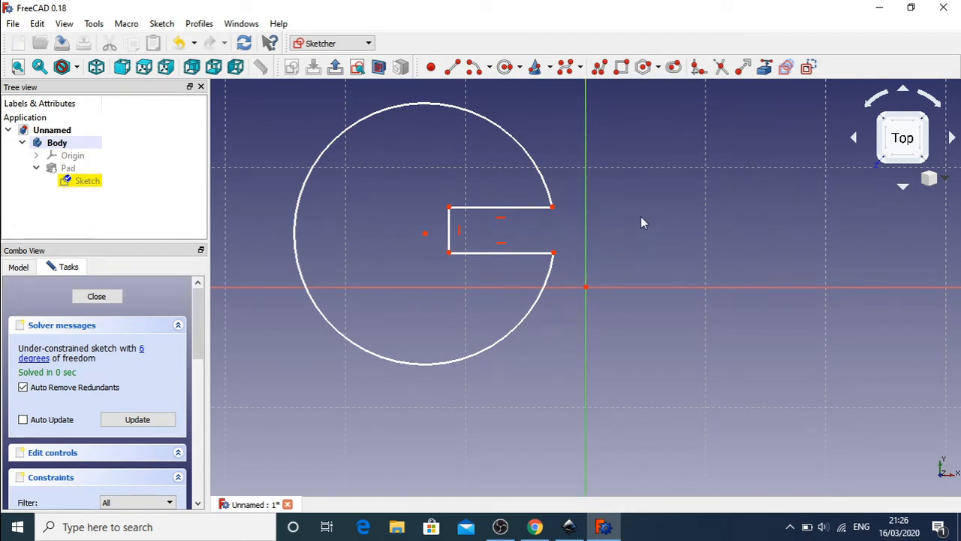
mouse_move(607, 219)
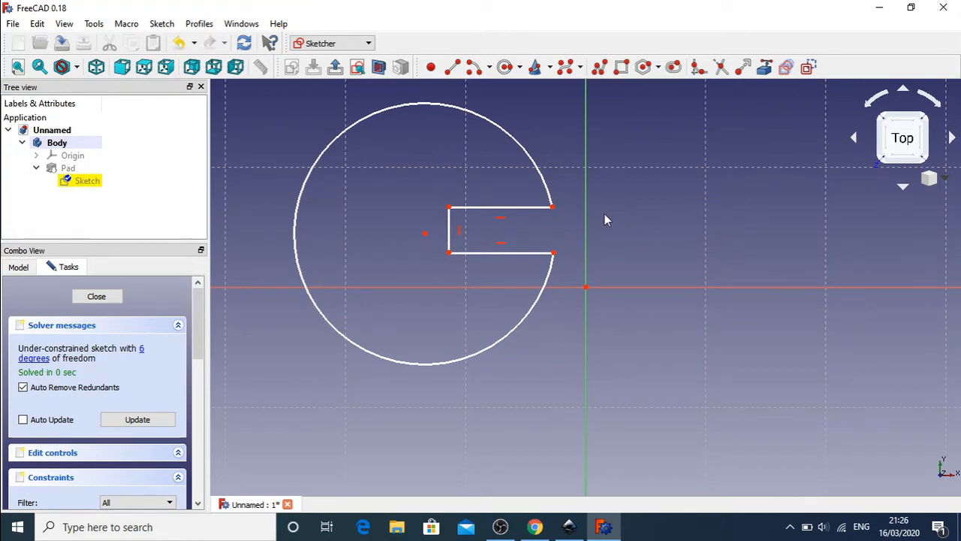
mouse_move(624, 204)
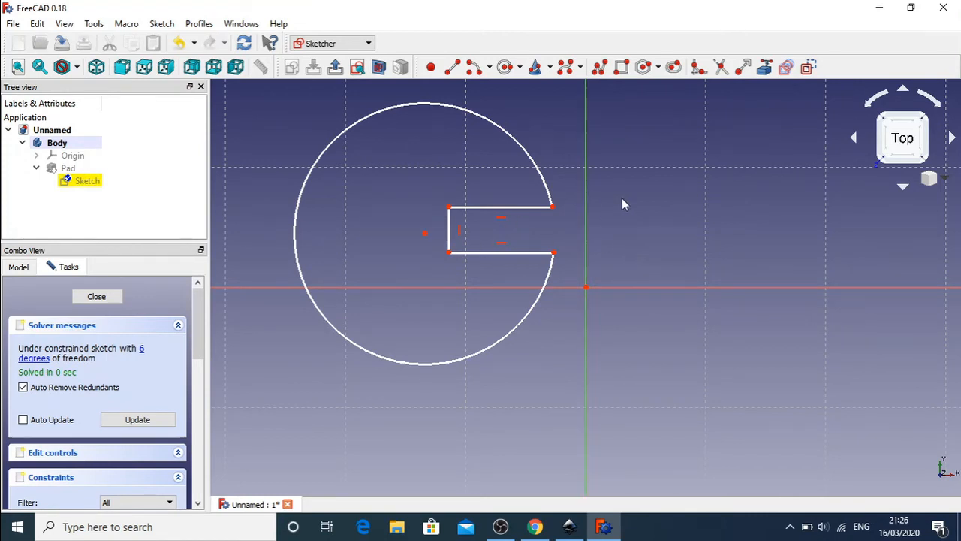
mouse_move(147, 122)
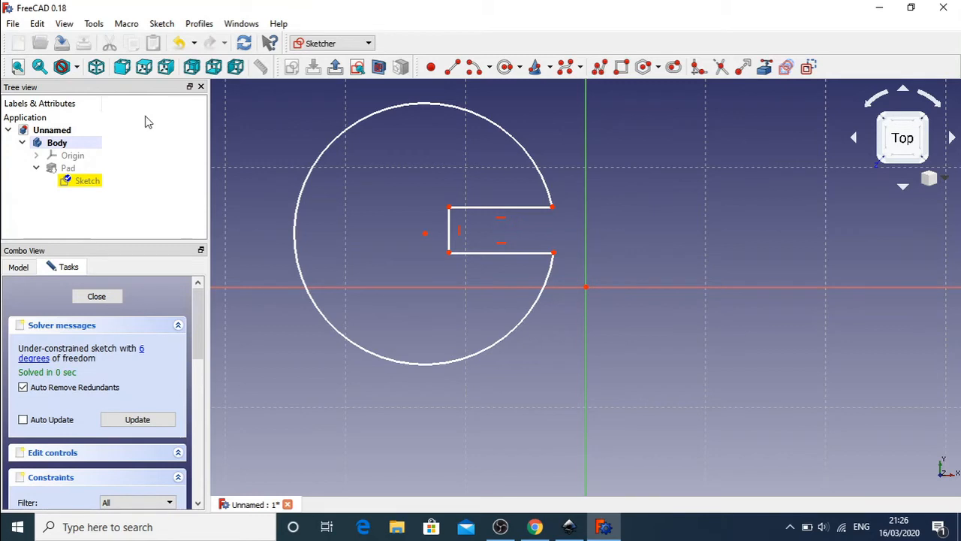
Step: Select the notched sketch in the tree and close the Sketcher
left_click(68, 168)
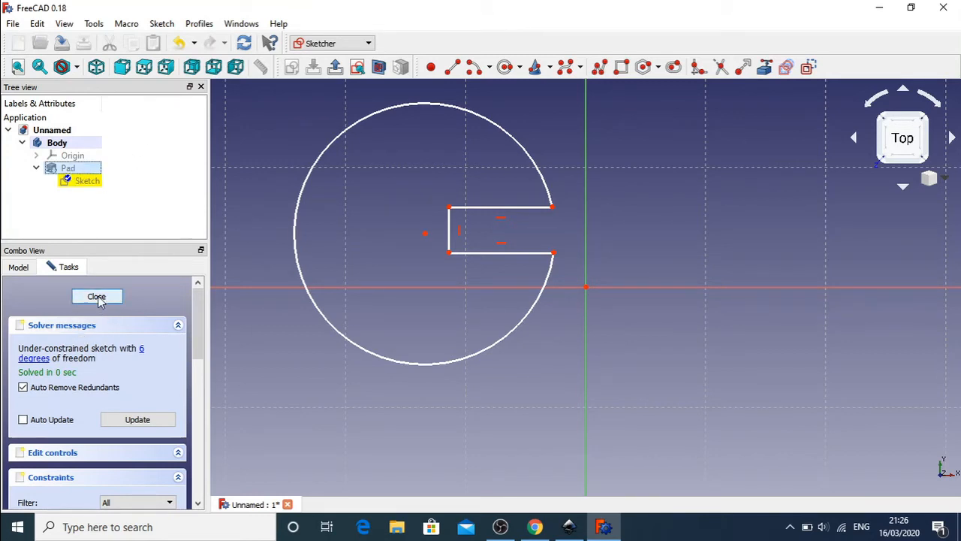
left_click(96, 296)
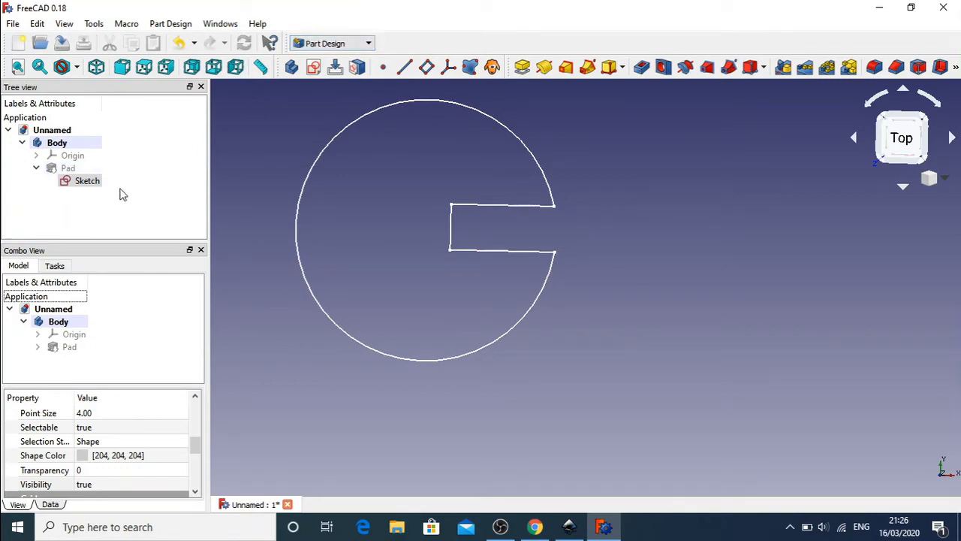
Step: Set the Pad's Visibility to true and orbit to inspect the rectangular slot
left_click(68, 168)
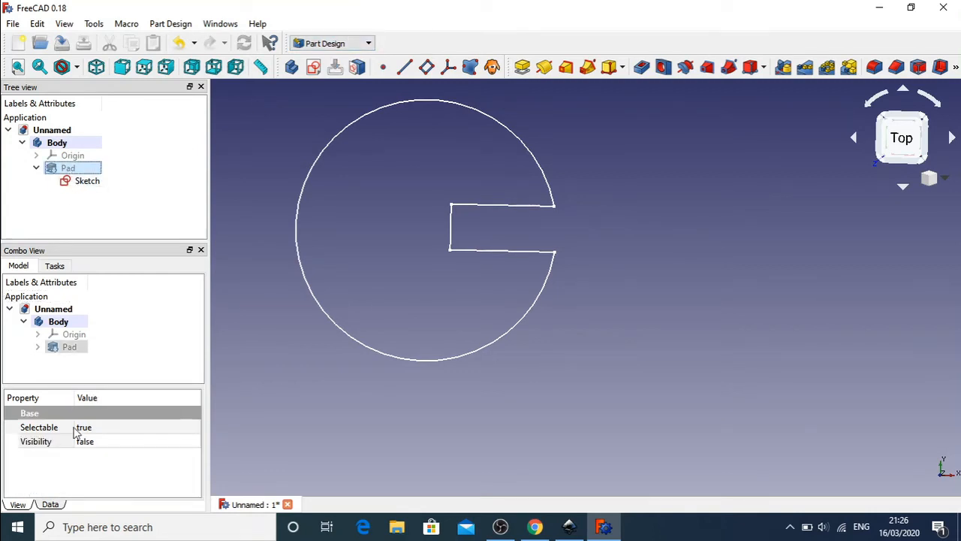
left_click(194, 441)
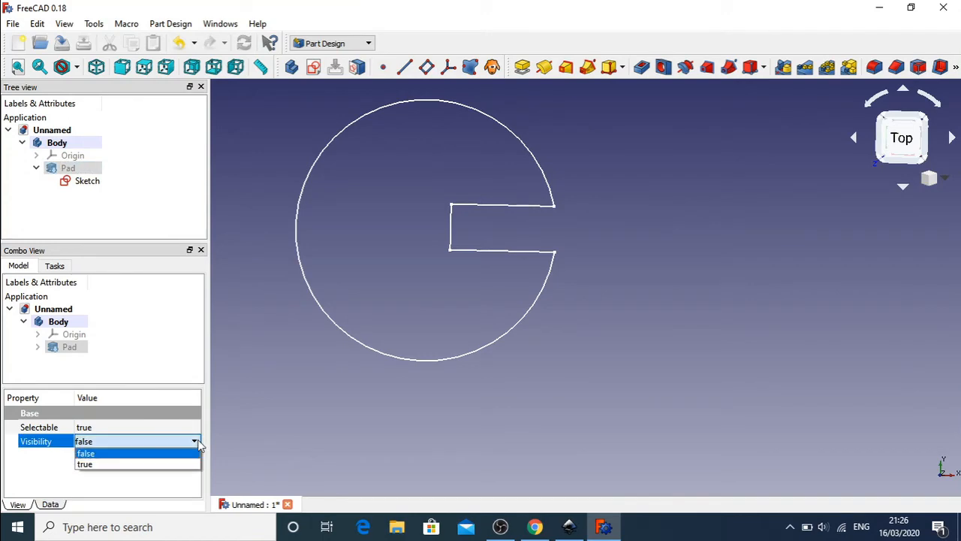
left_click(85, 464)
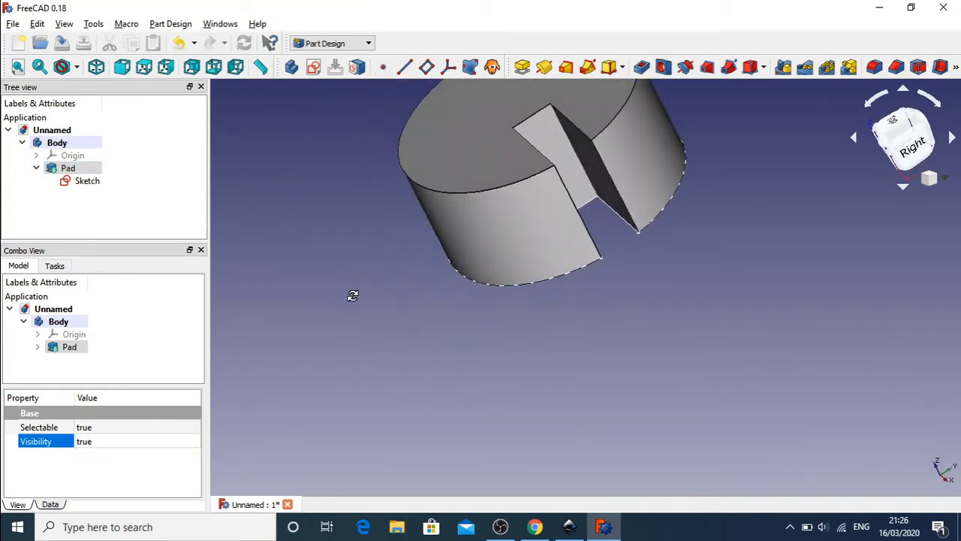
left_click_drag(353, 295, 578, 212)
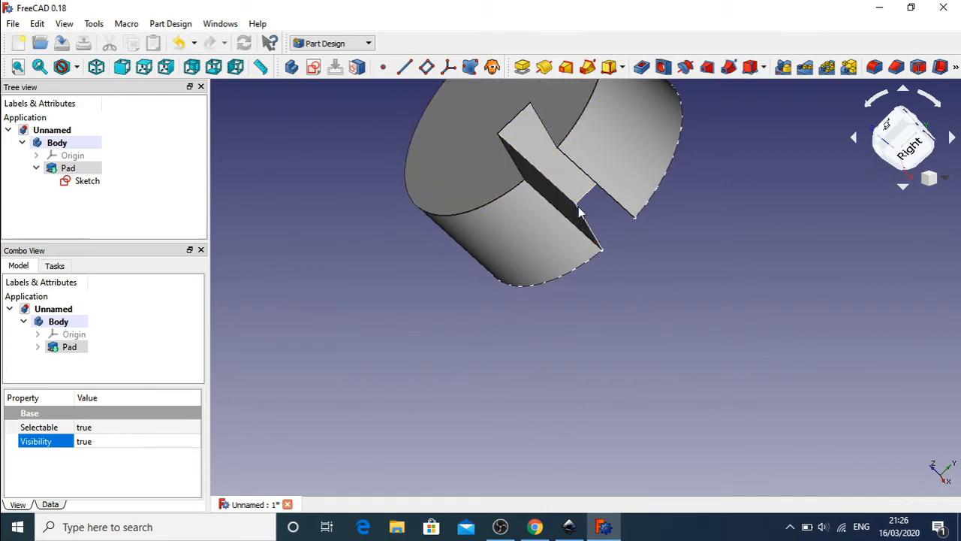
left_click_drag(579, 214, 465, 293)
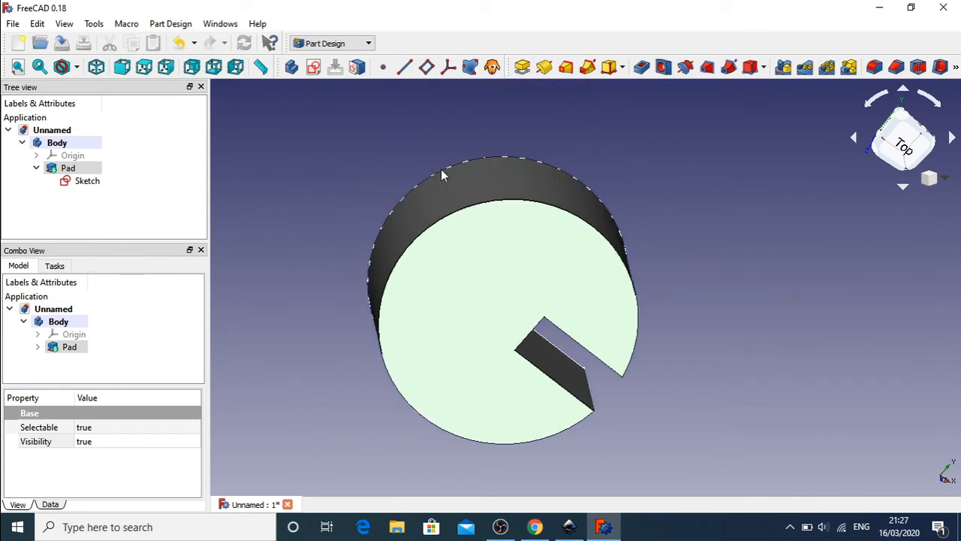
mouse_move(478, 266)
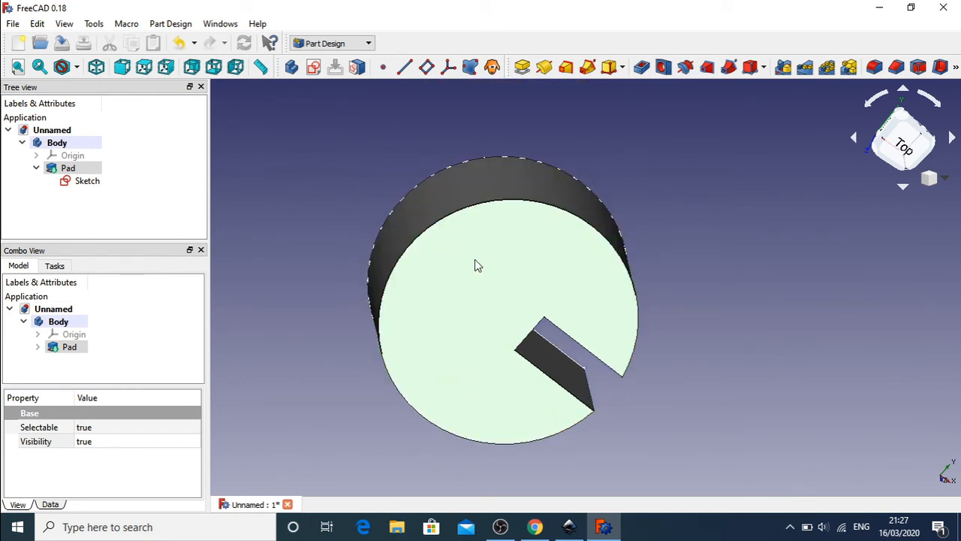
mouse_move(277, 224)
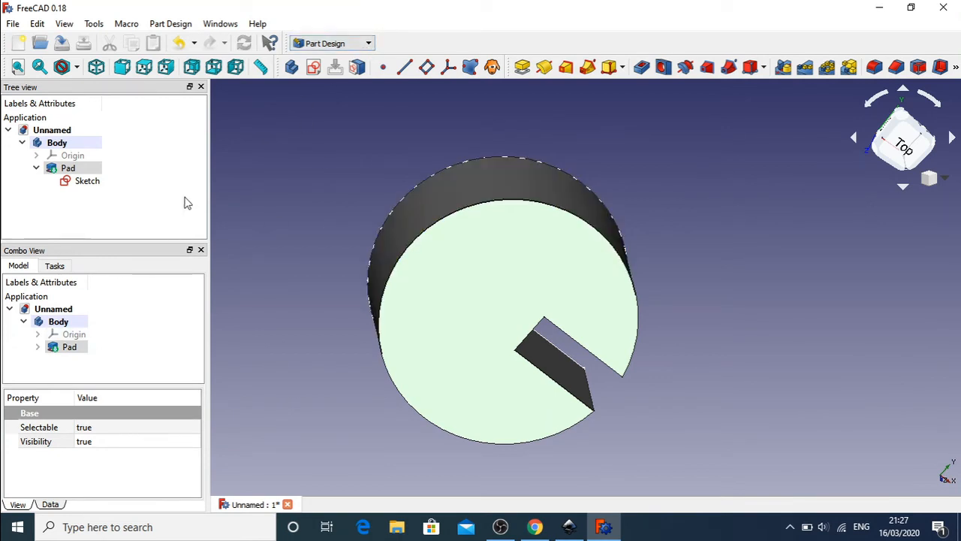
Step: Reopen the notched circle sketch for editing in the Sketcher
double_click(81, 180)
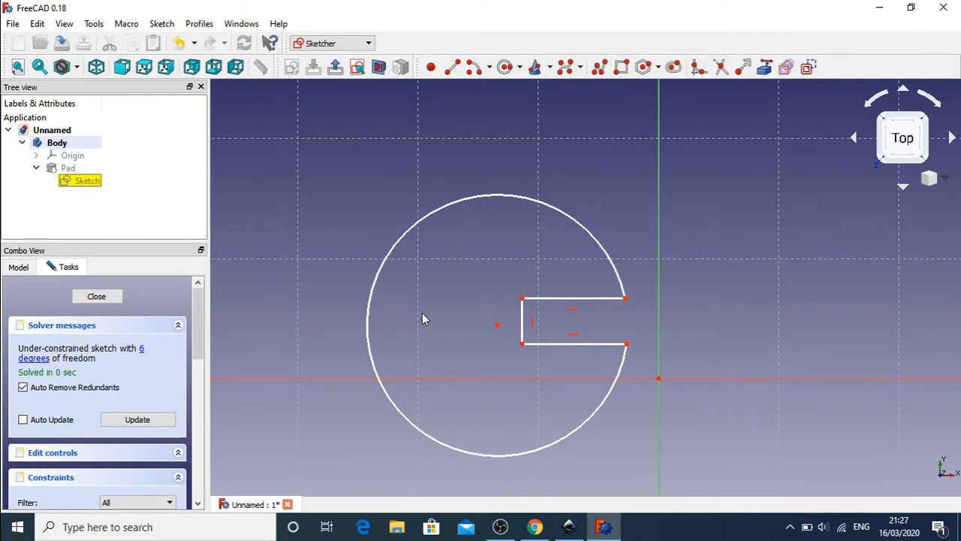
mouse_move(248, 311)
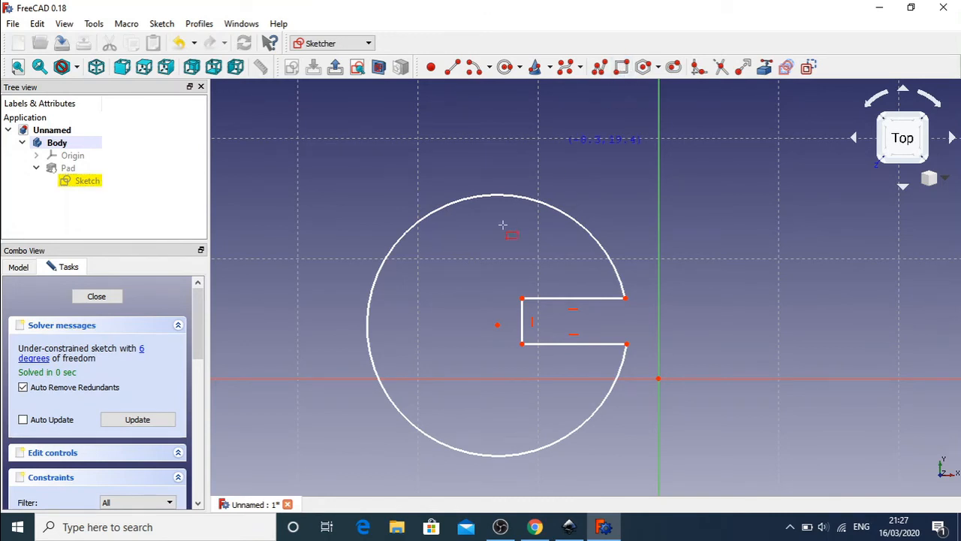
mouse_move(350, 294)
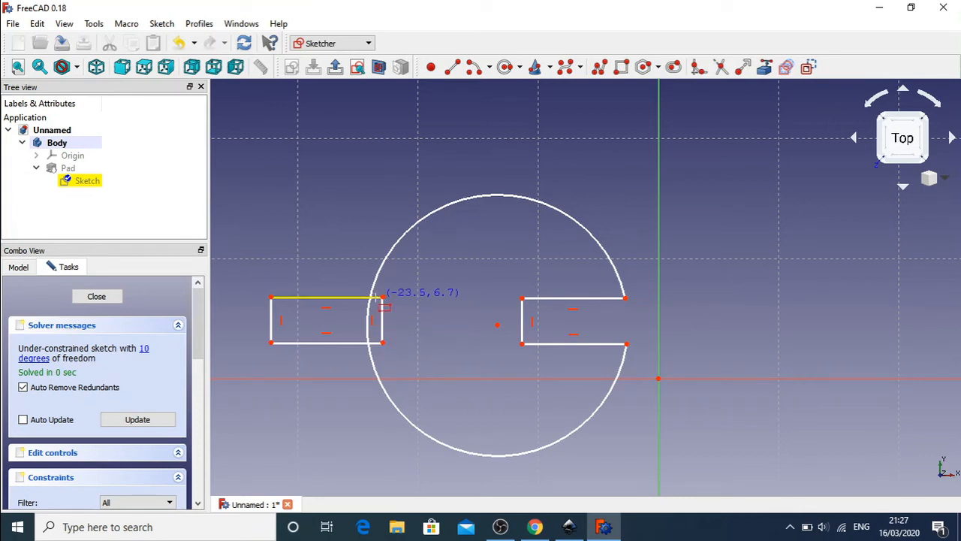
mouse_move(368, 321)
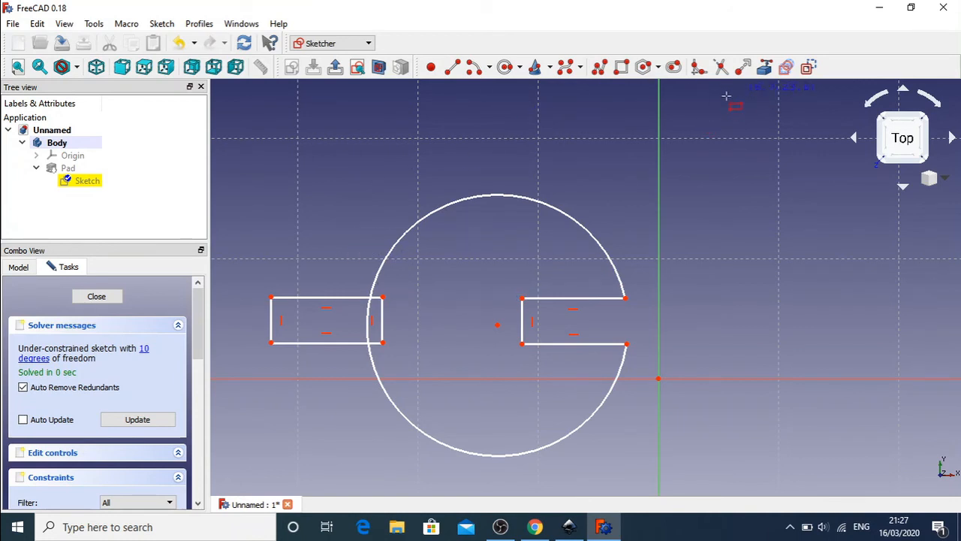
mouse_move(721, 67)
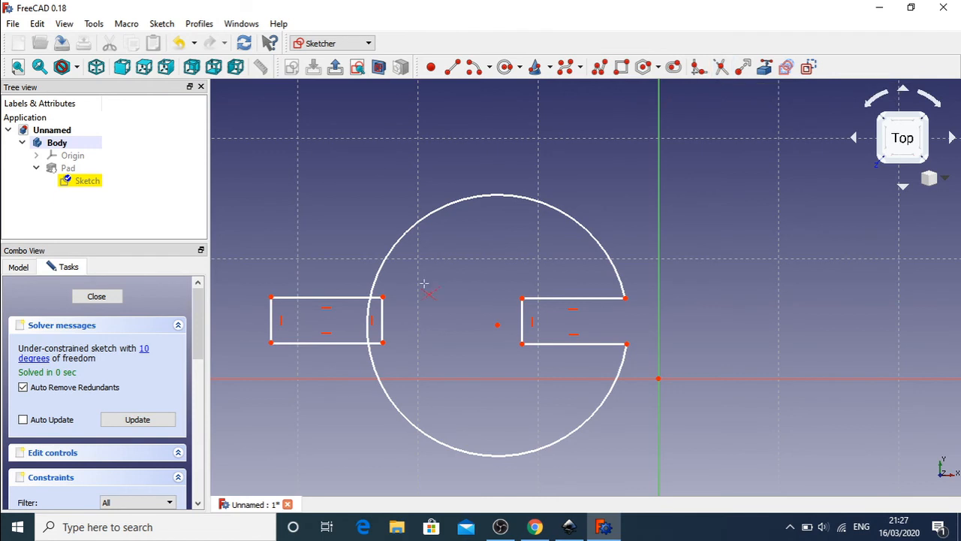
mouse_move(329, 325)
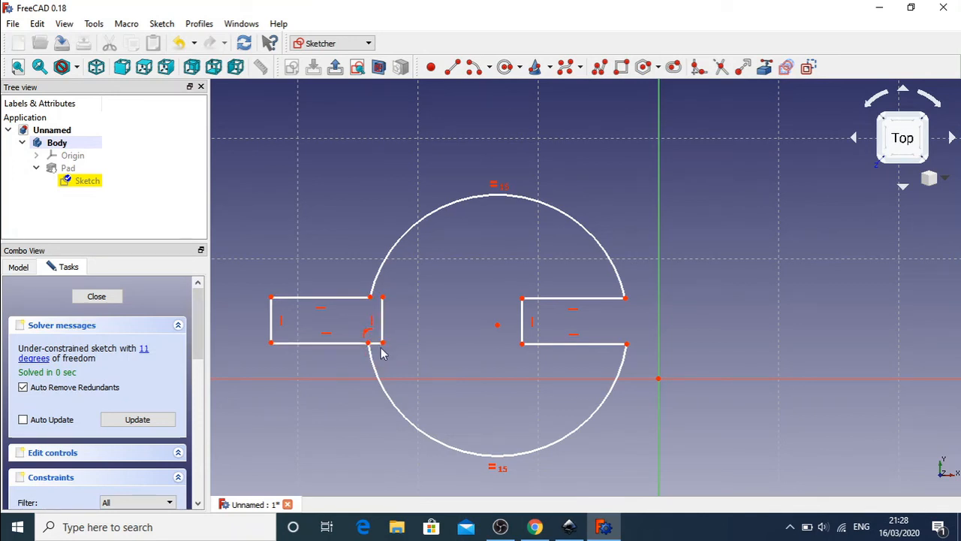
mouse_move(699, 67)
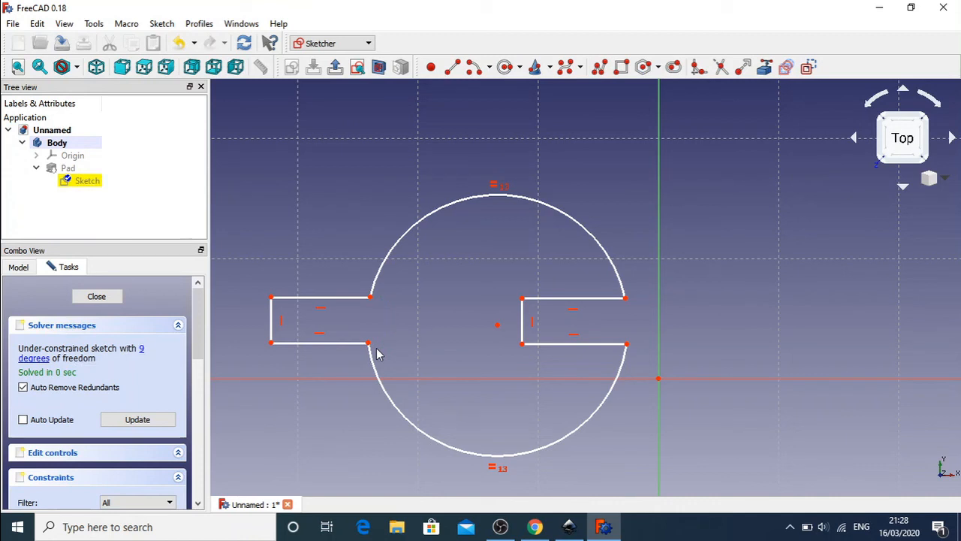
Step: Select the Pad feature in the tree
left_click(68, 168)
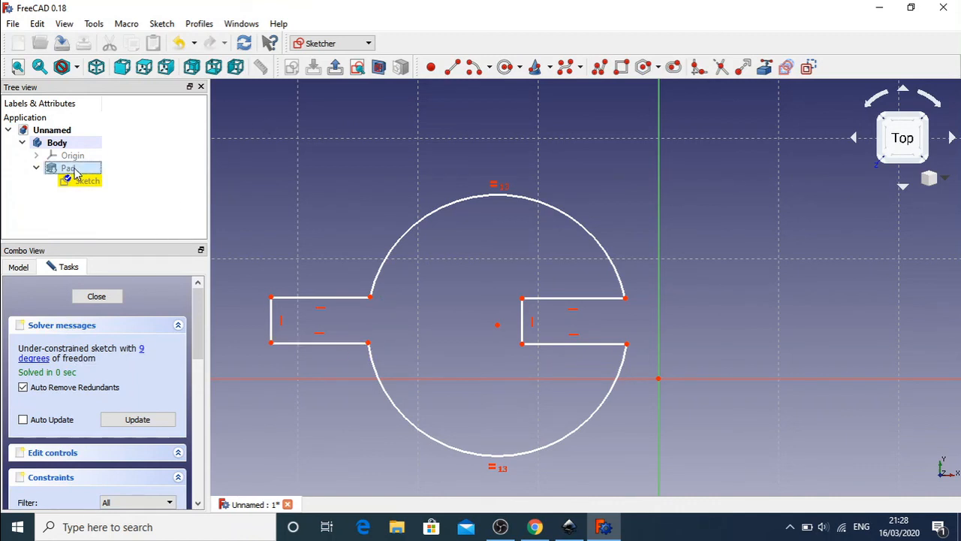
mouse_move(97, 297)
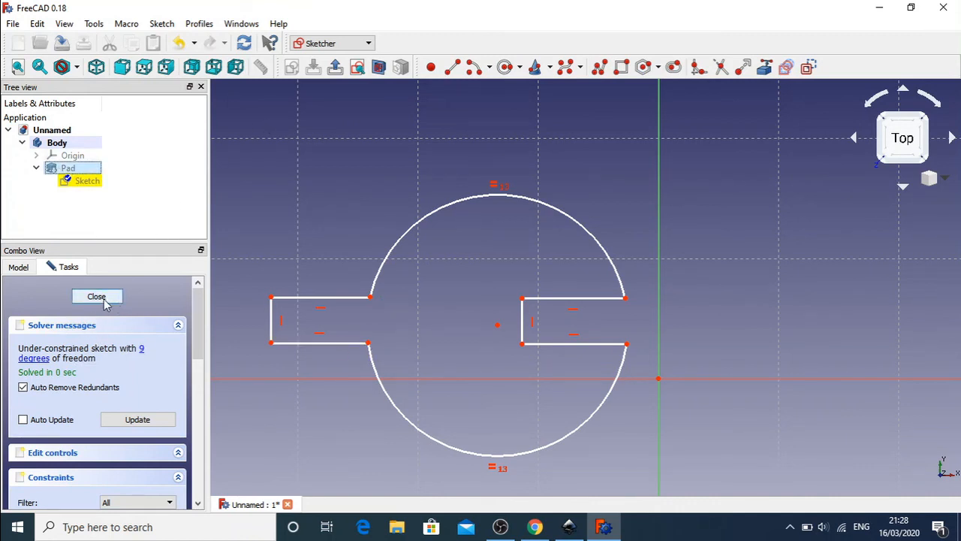
Step: Close the sketch to recompute the Pad, then orbit to check the tab and slot
left_click(96, 296)
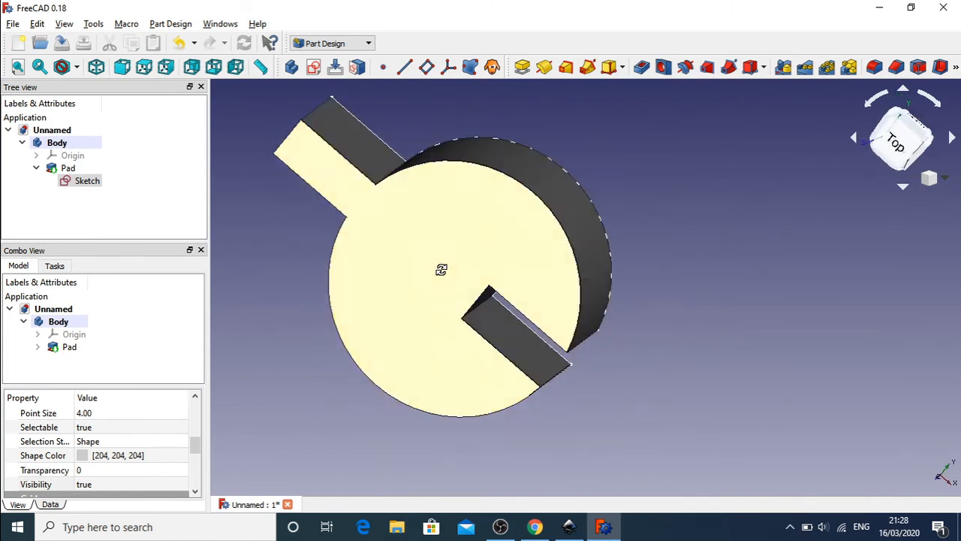
left_click_drag(442, 270, 357, 304)
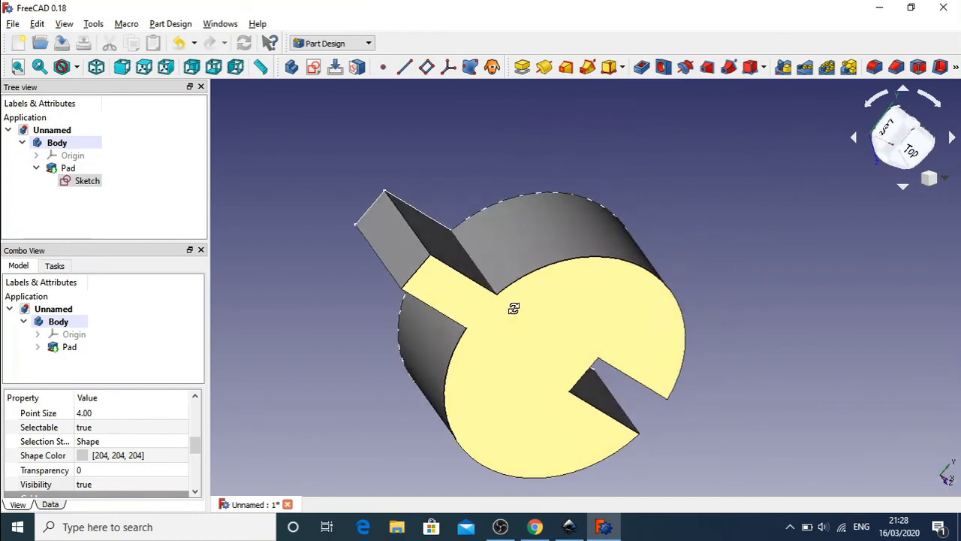
left_click_drag(514, 308, 411, 291)
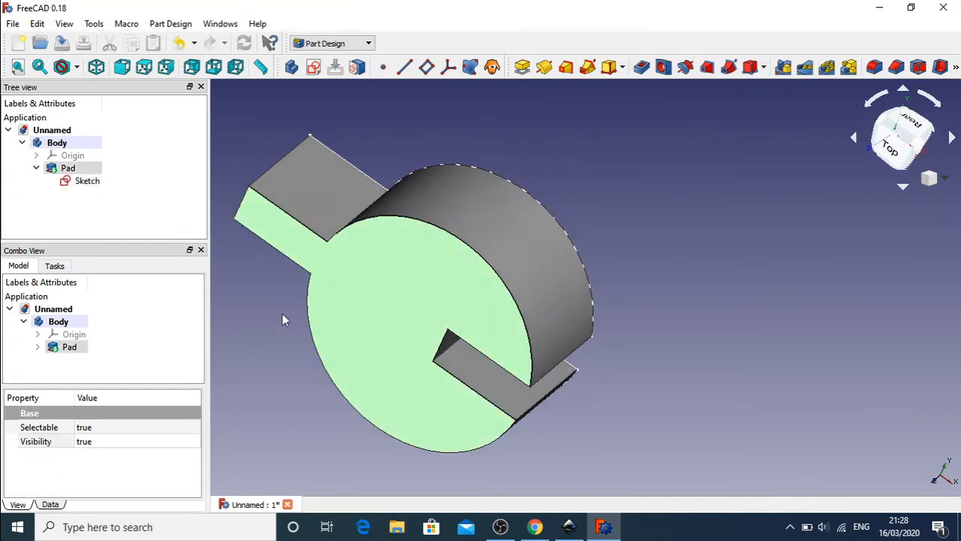
mouse_move(648, 293)
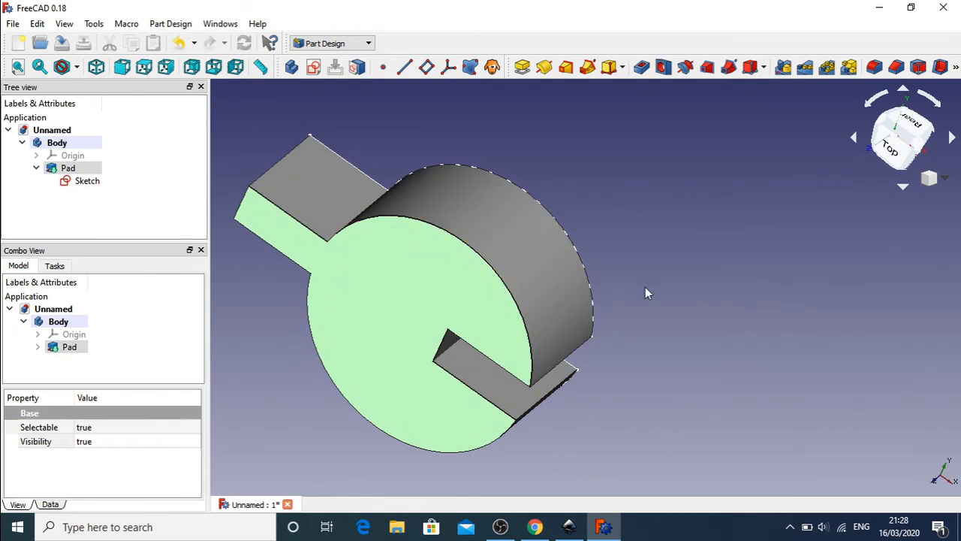
mouse_move(458, 289)
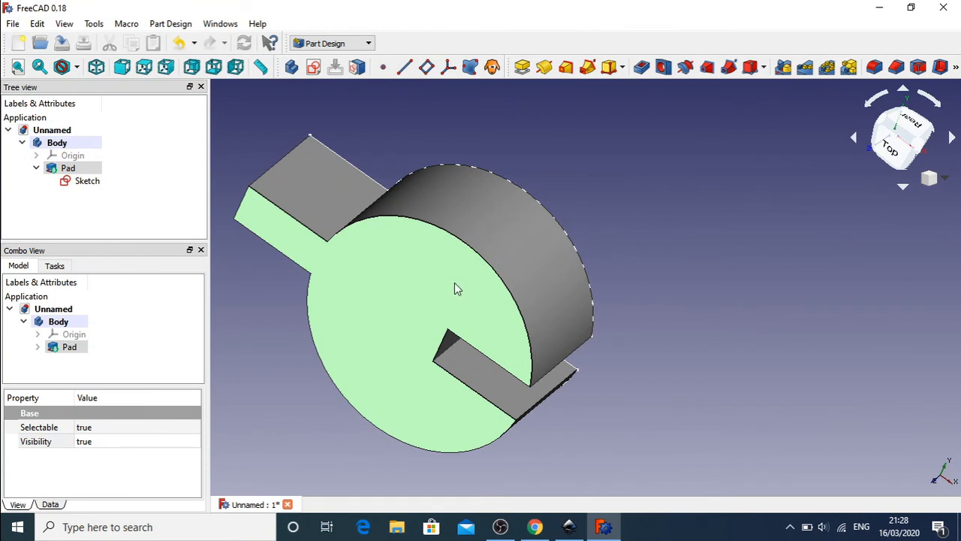
mouse_move(700, 353)
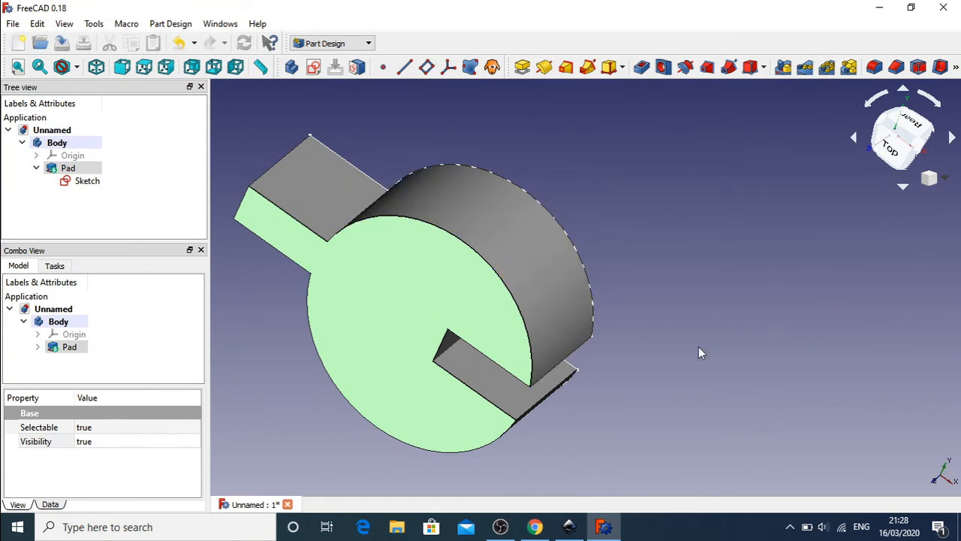